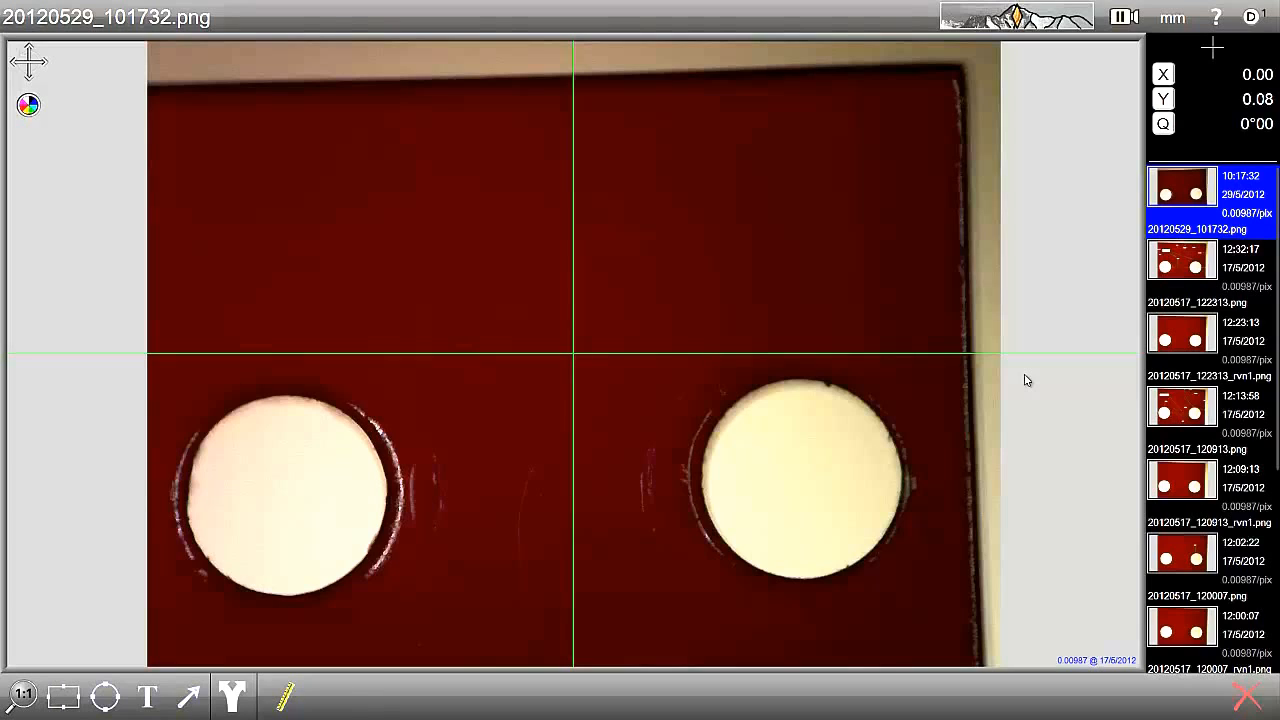
mouse_move(426, 288)
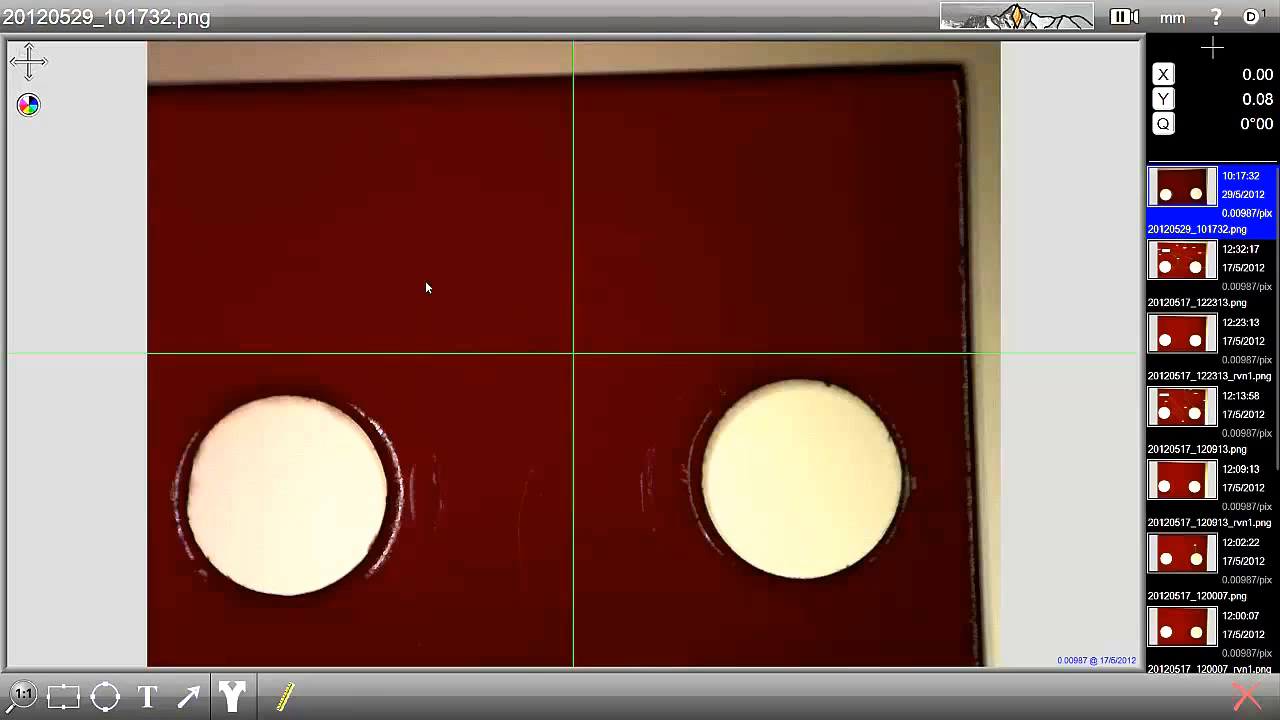
mouse_move(491, 418)
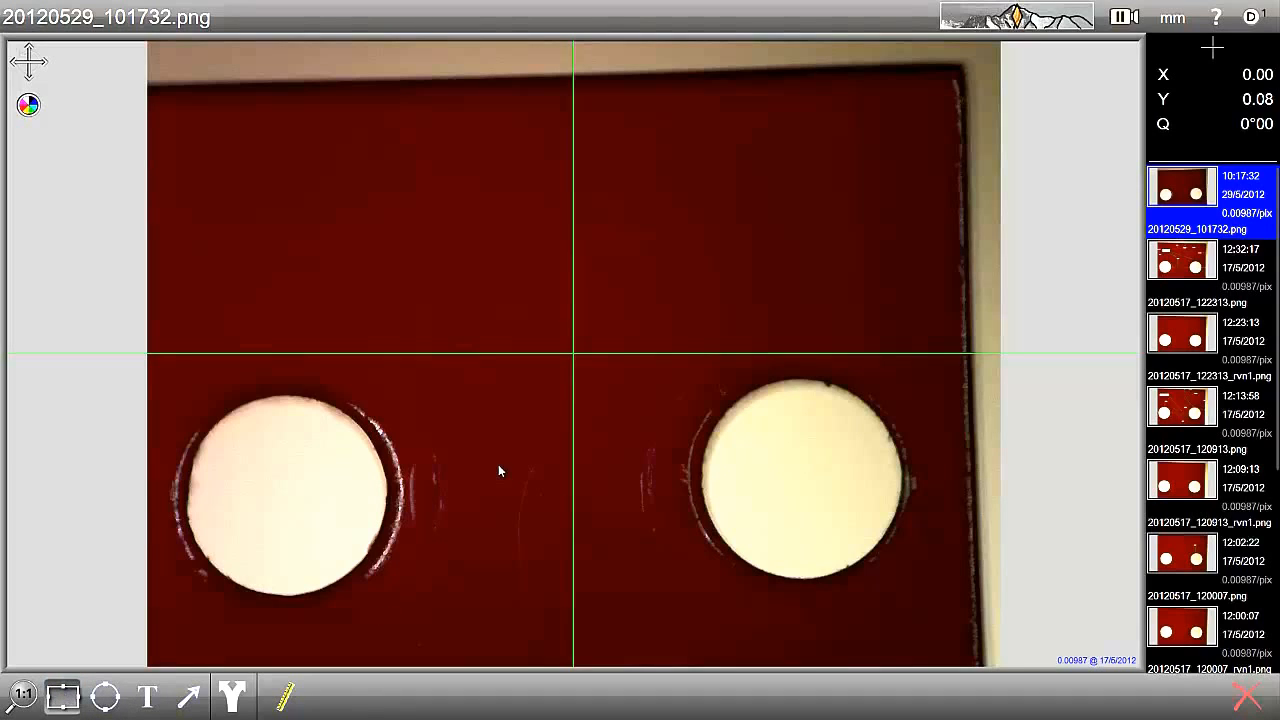
- Draw rectangles around both scratches between the holes, the first measuring 0.97 × 2.43 mm
left_click_drag(500, 455, 505, 625)
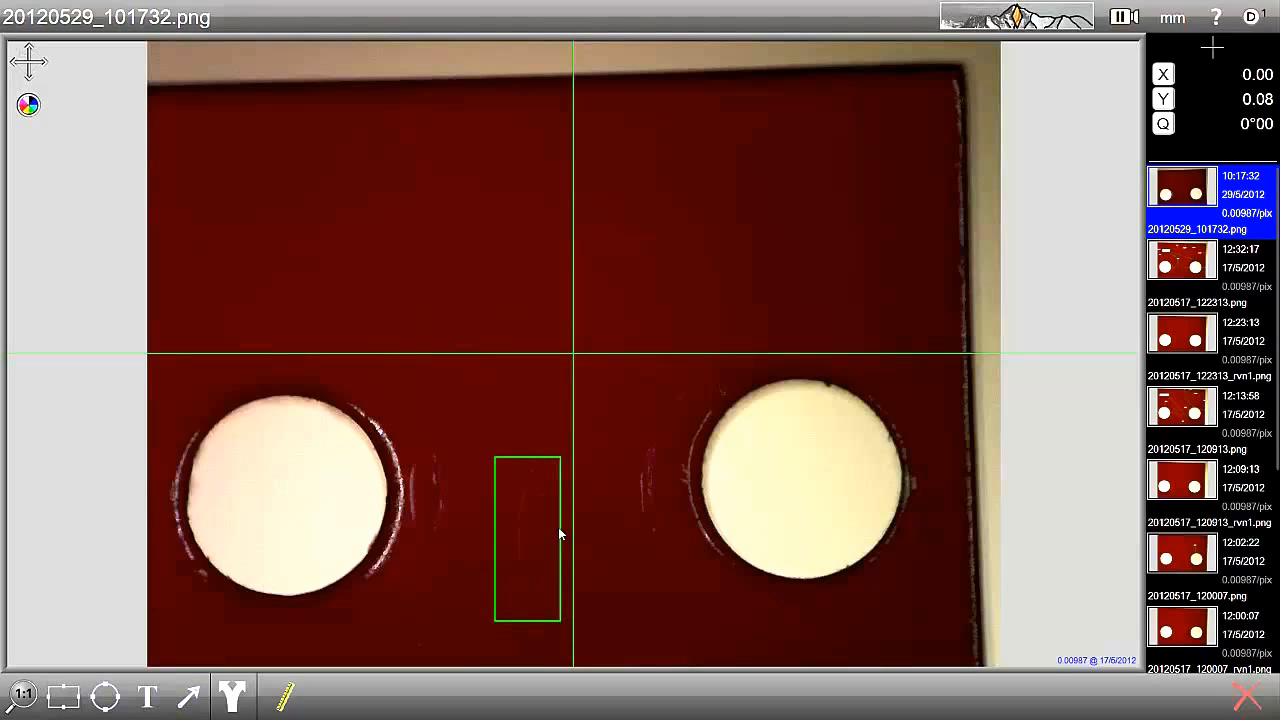
left_click(527, 535)
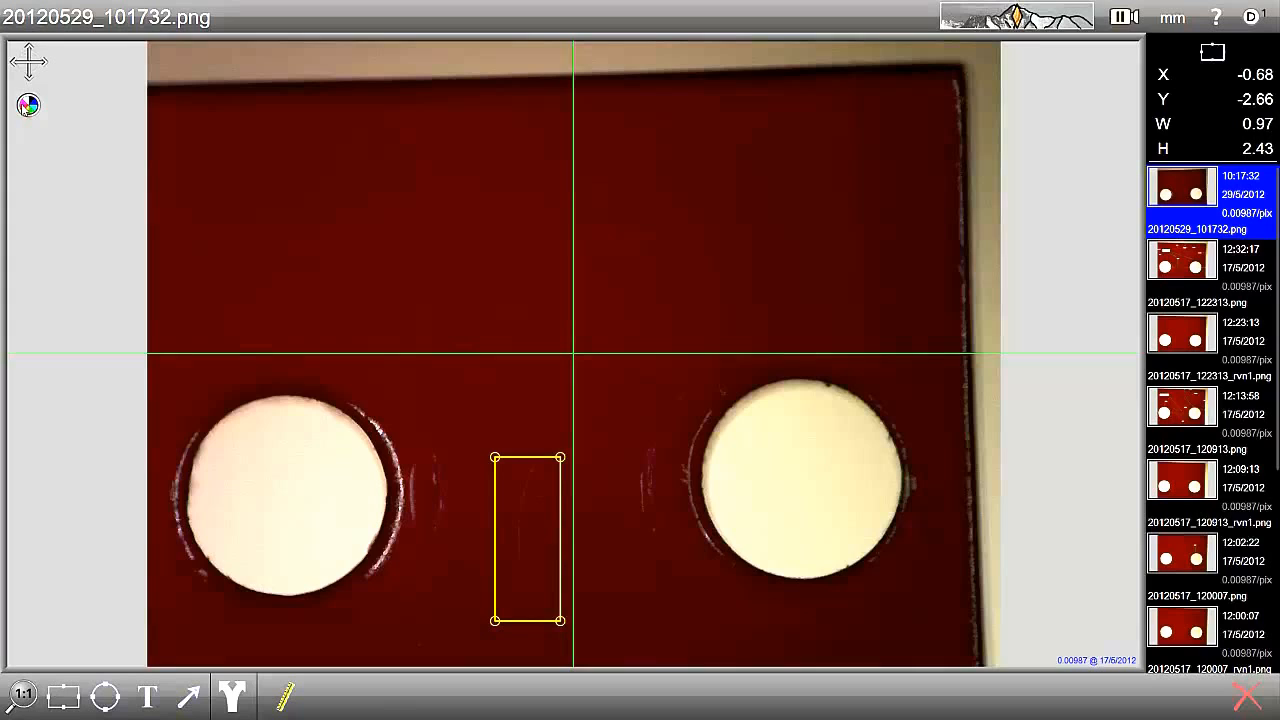
mouse_move(365, 552)
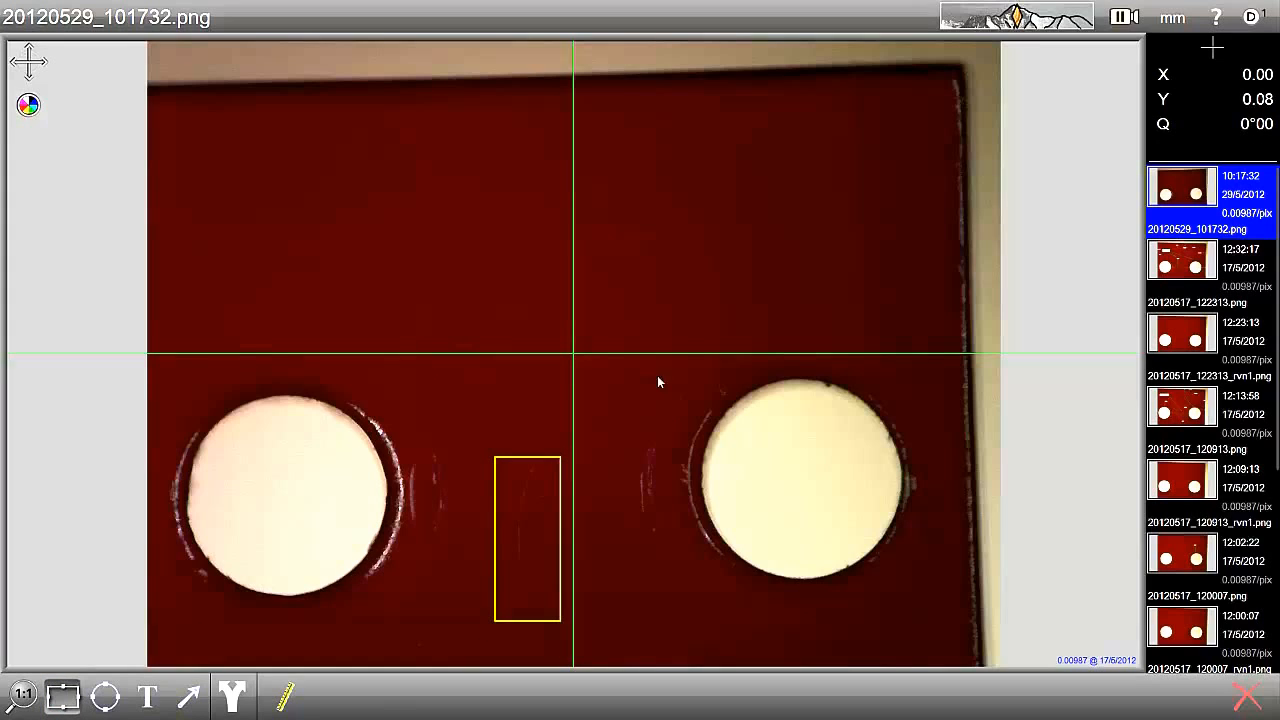
left_click_drag(620, 425, 640, 545)
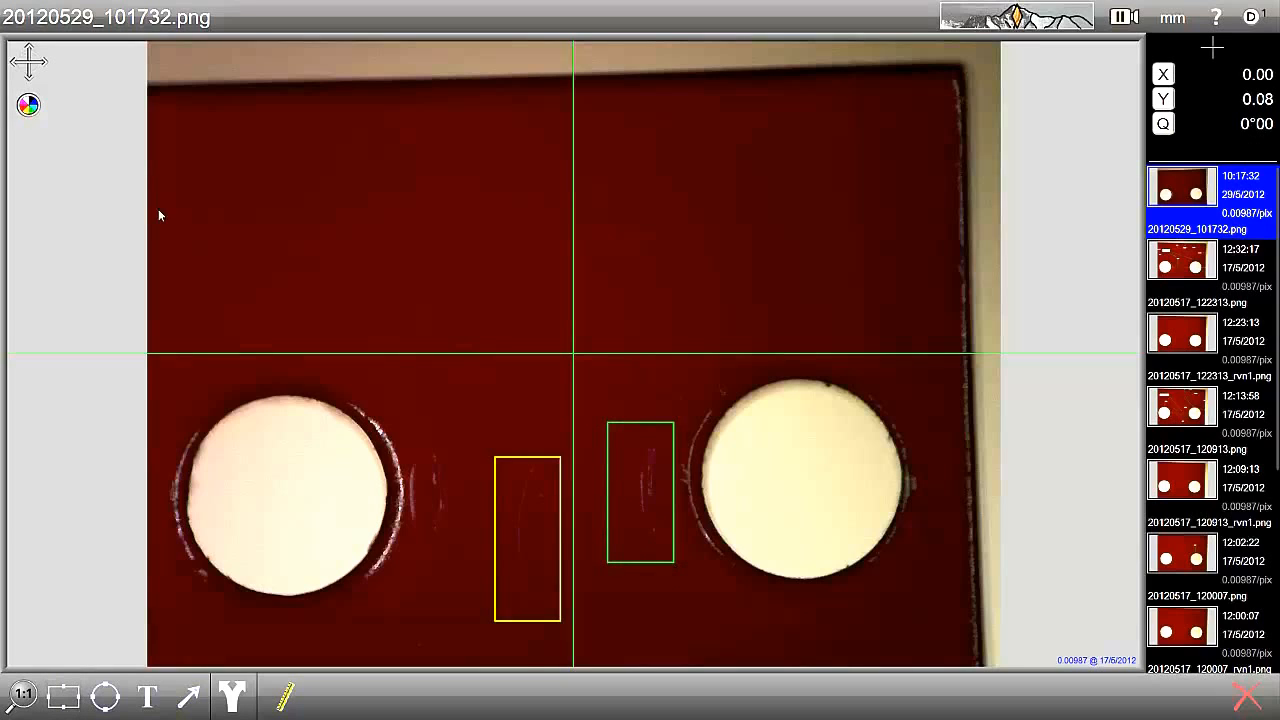
left_click(639, 491)
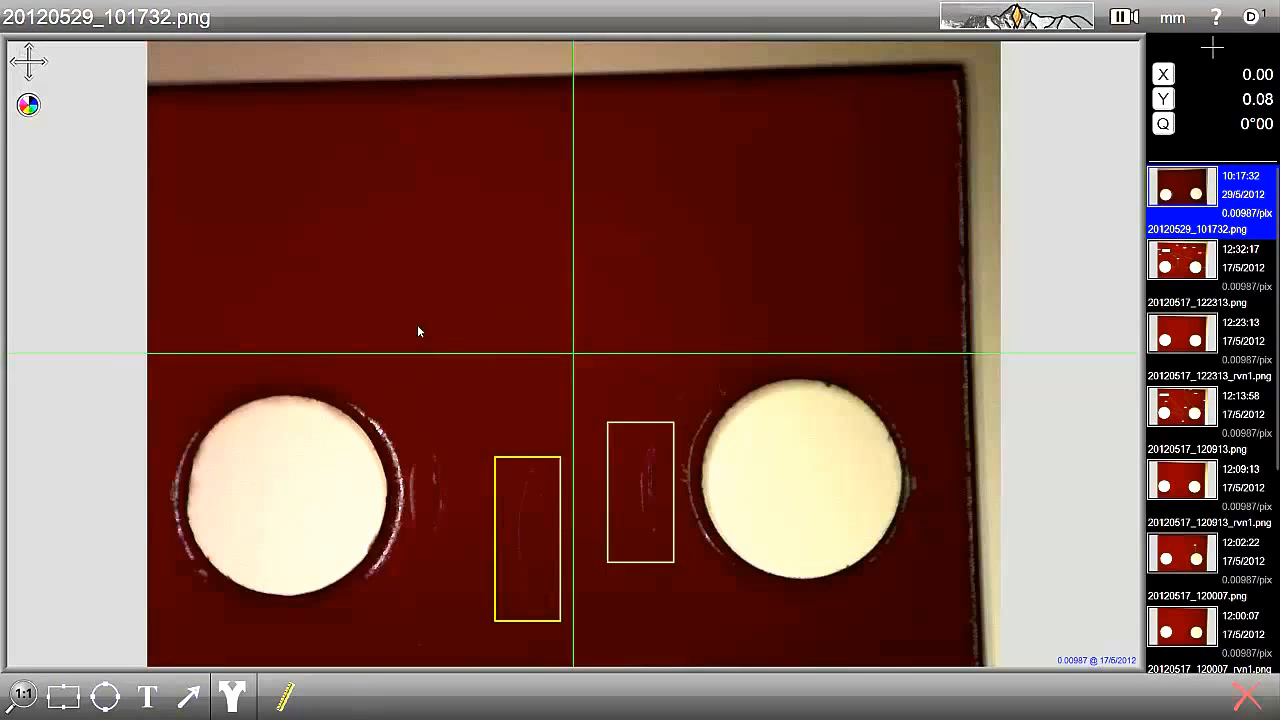
mouse_move(247, 546)
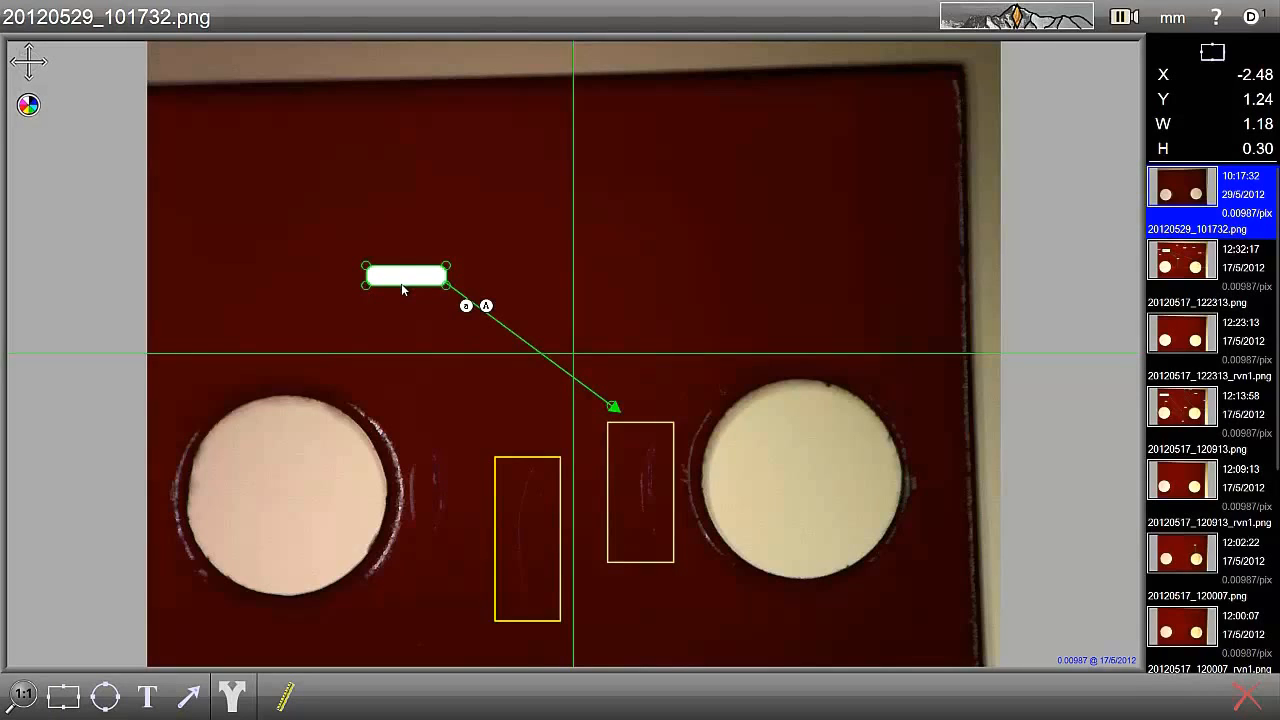
- Add a 'Scratchs' text label whose arrow points at the right scratch box
type("Scratchs")
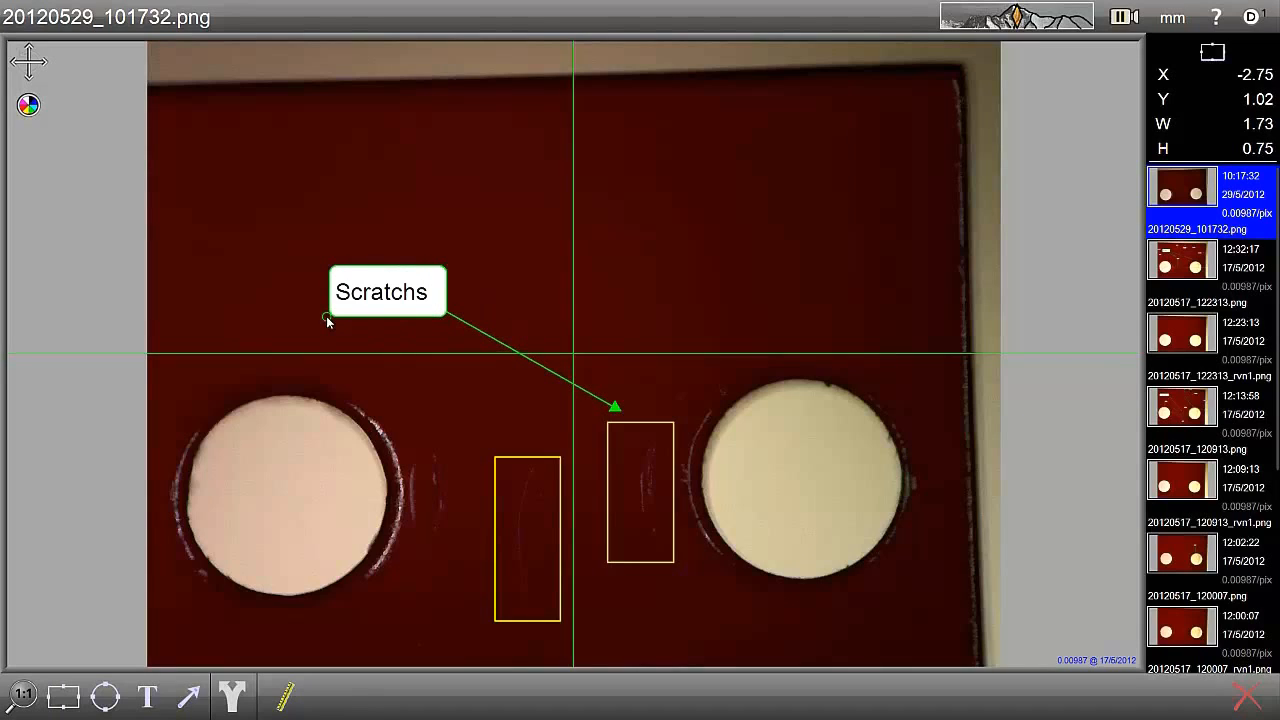
left_click(386, 291)
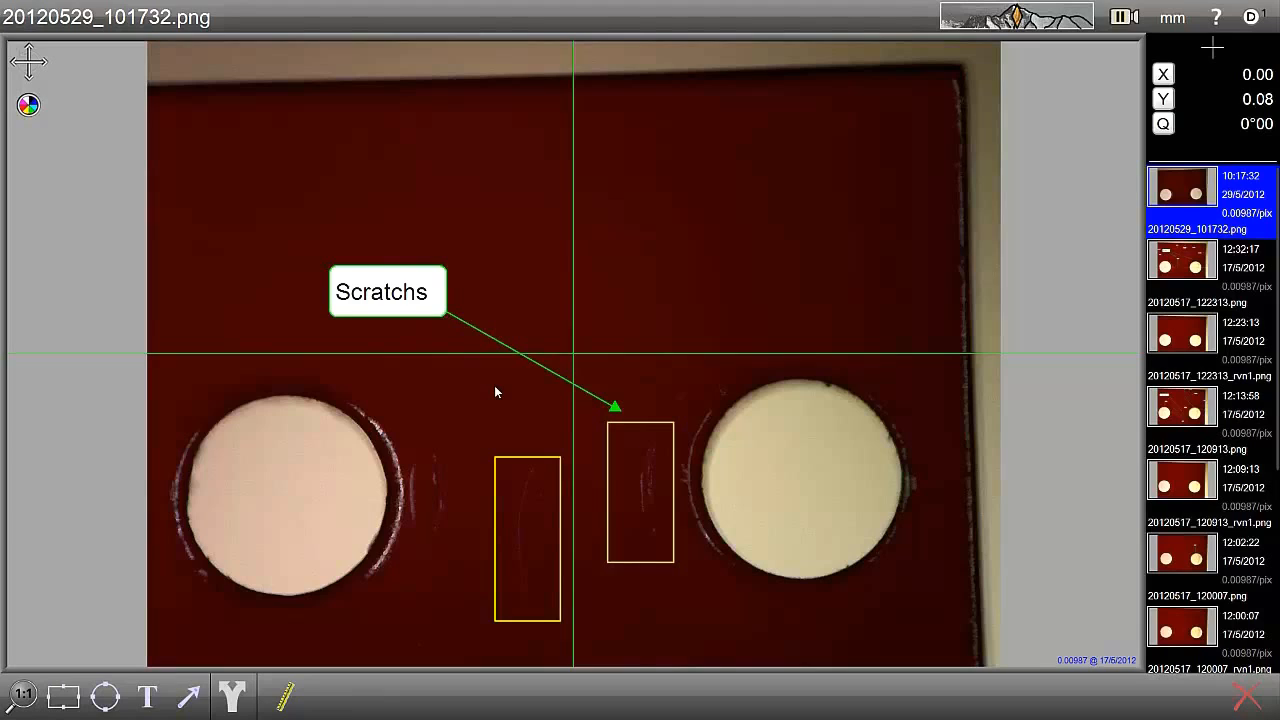
mouse_move(471, 513)
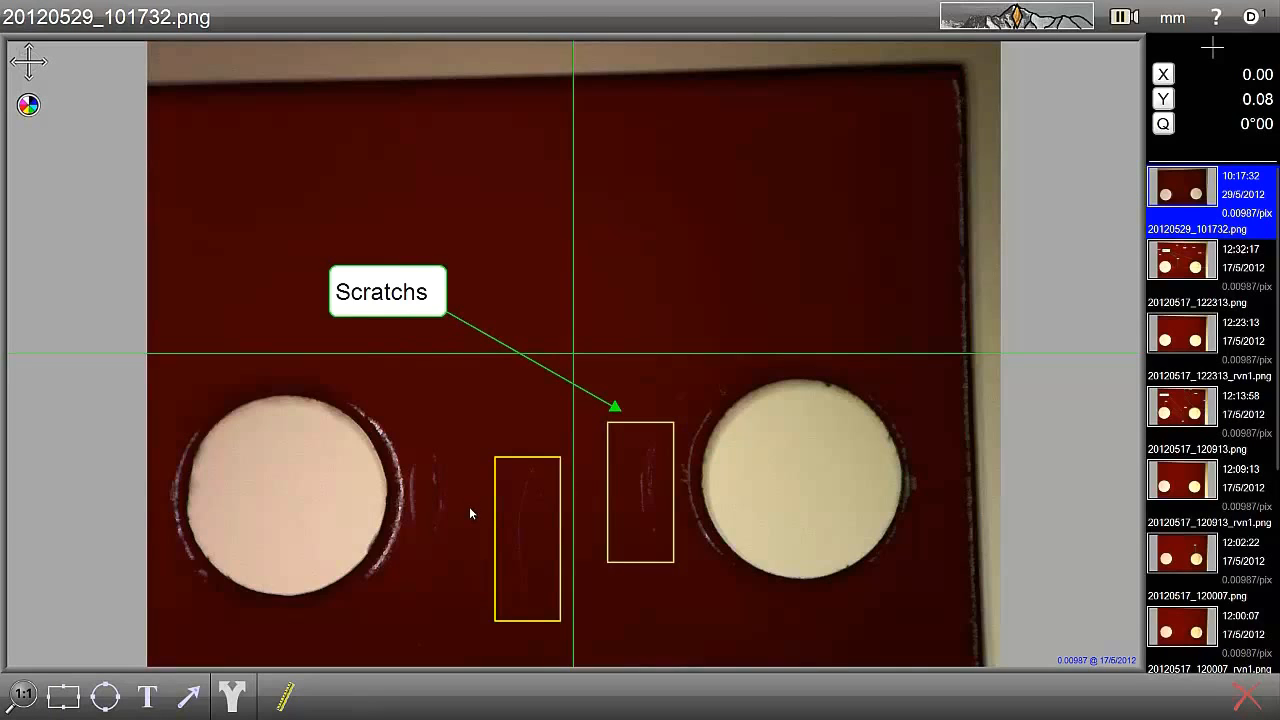
- Place yellow arrows pointing at the faint curved scratch next to the left hole
left_click(188, 697)
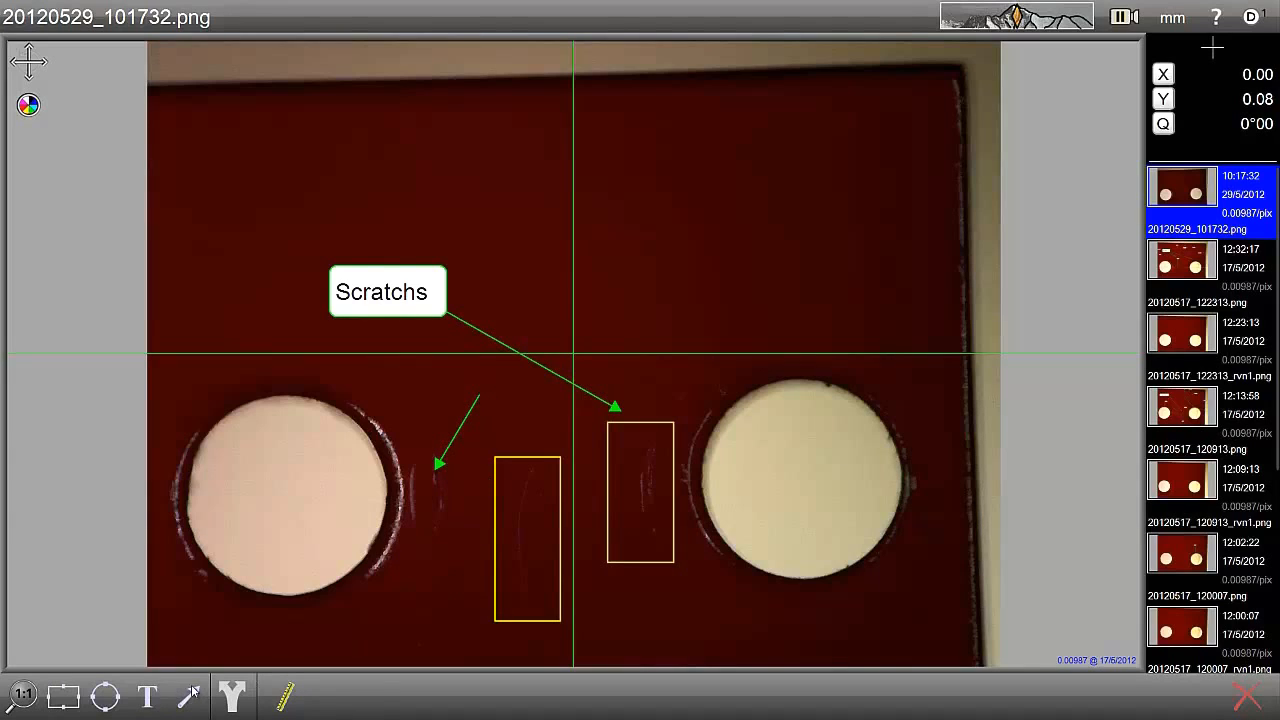
left_click(188, 697)
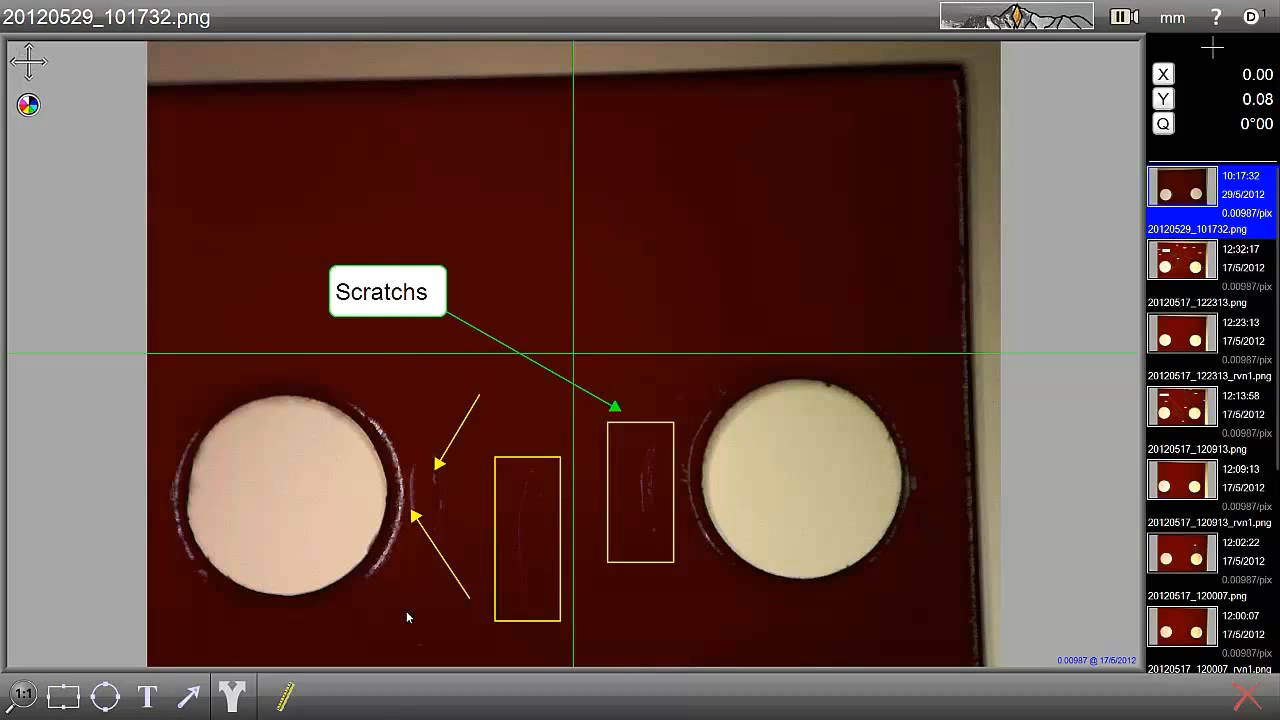
mouse_move(305, 623)
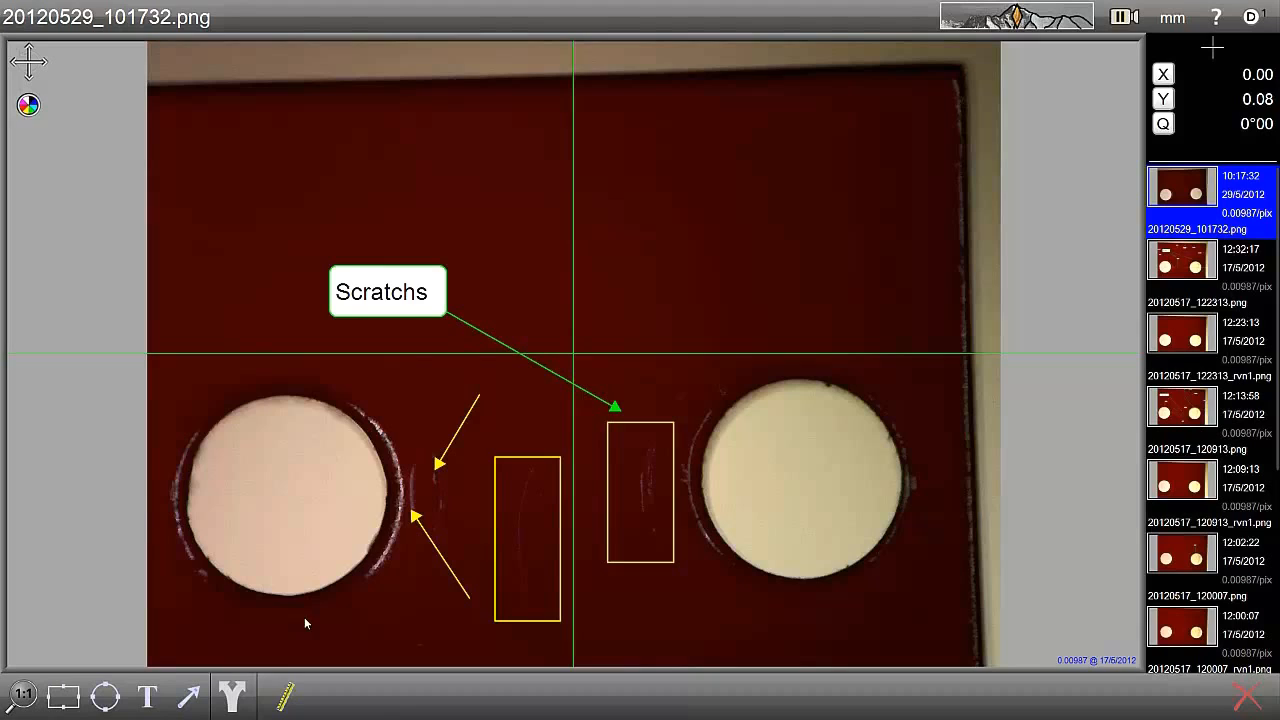
left_click(232, 697)
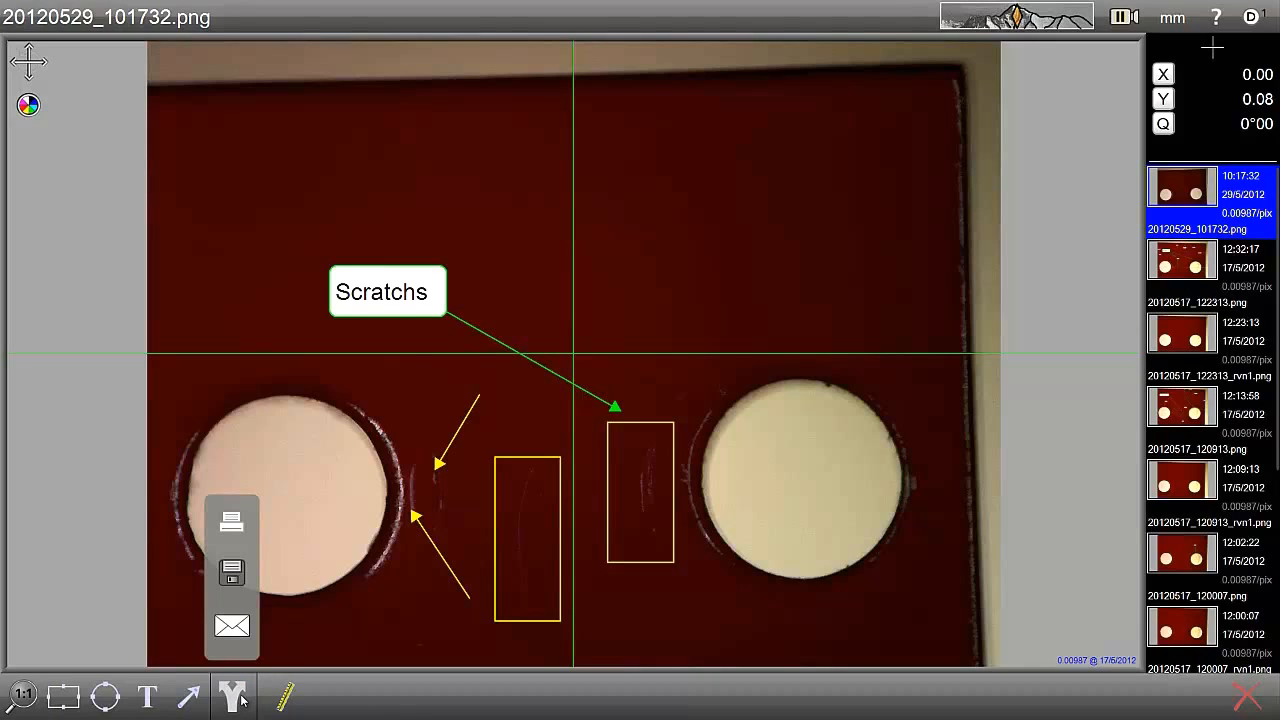
mouse_move(232, 522)
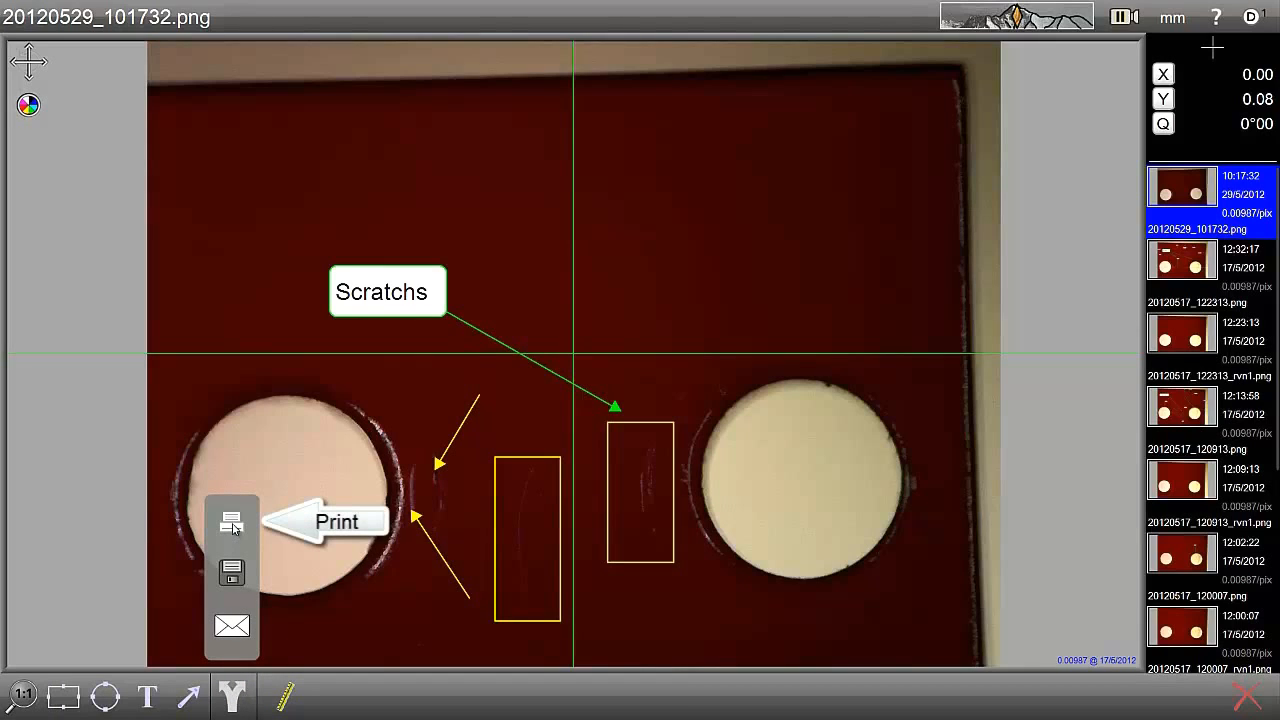
mouse_move(232, 573)
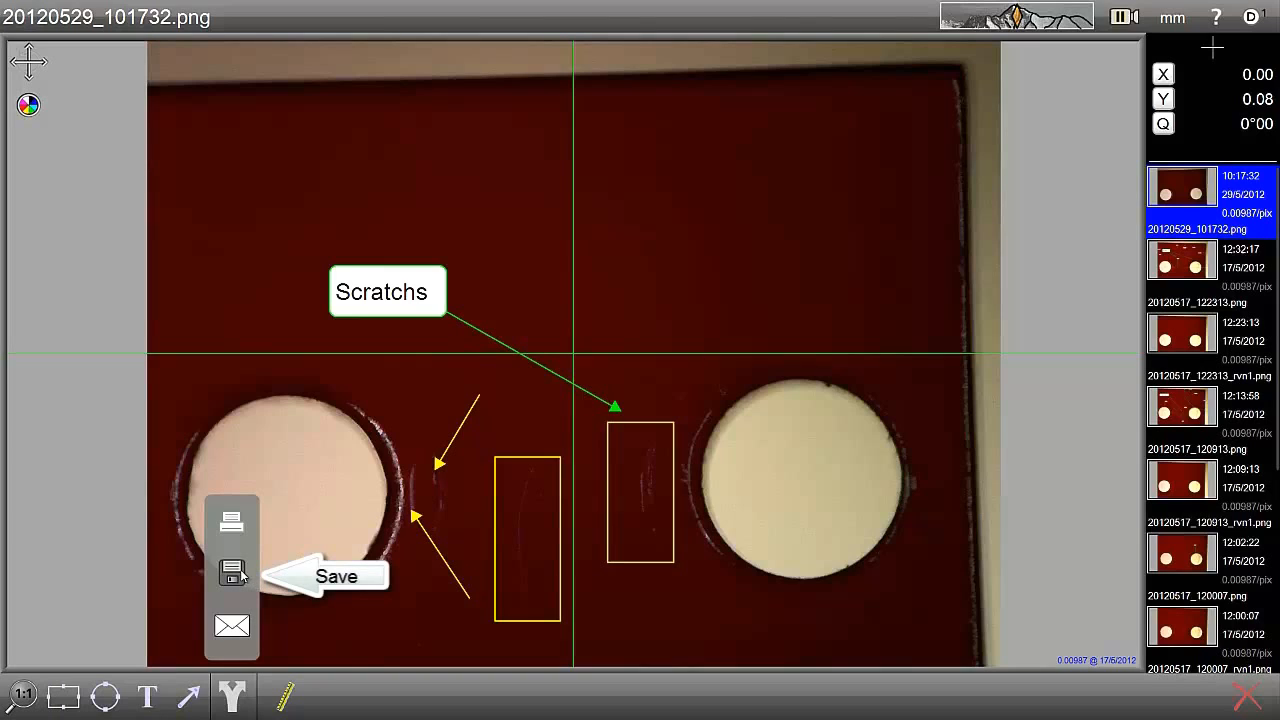
mouse_move(232, 626)
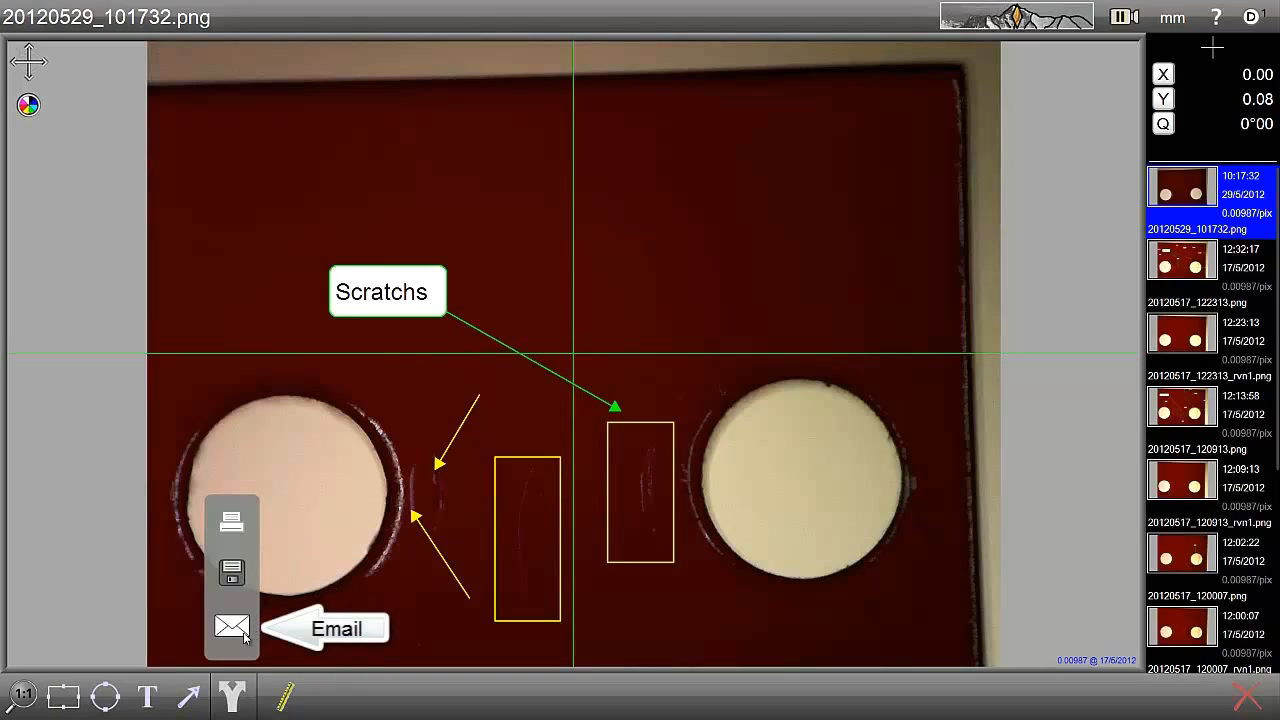
mouse_move(836, 356)
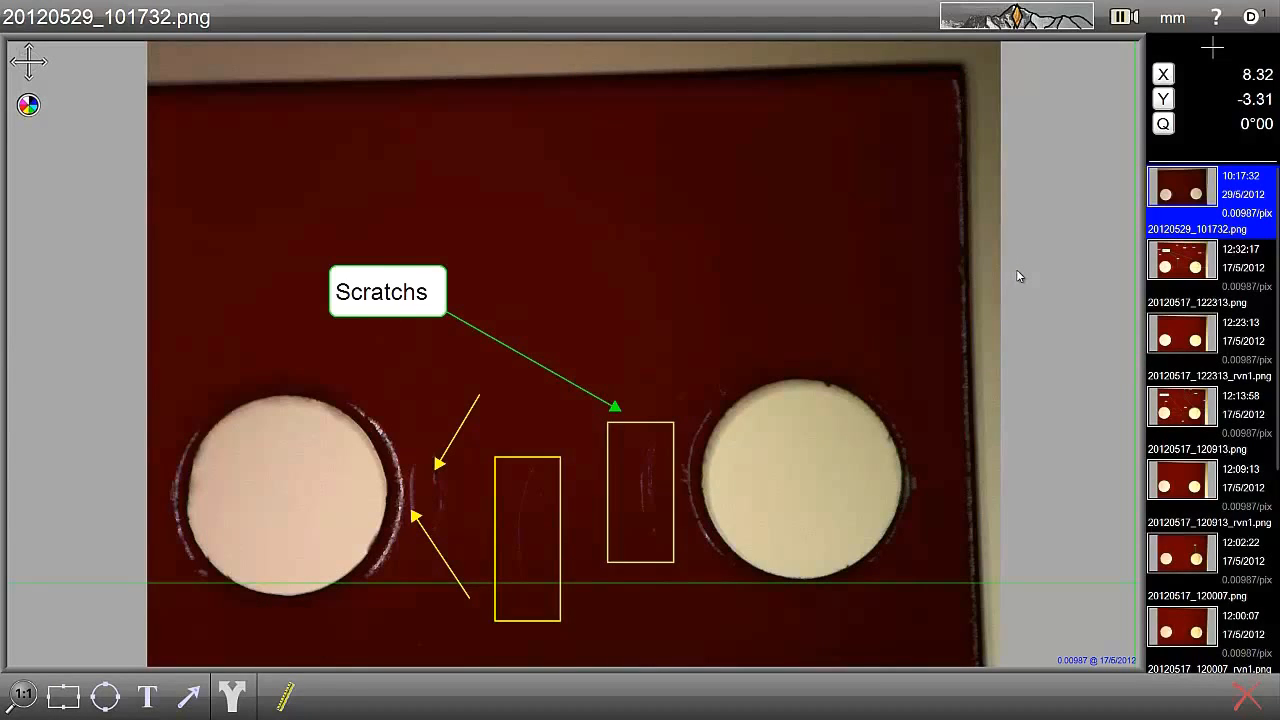
mouse_move(1008, 148)
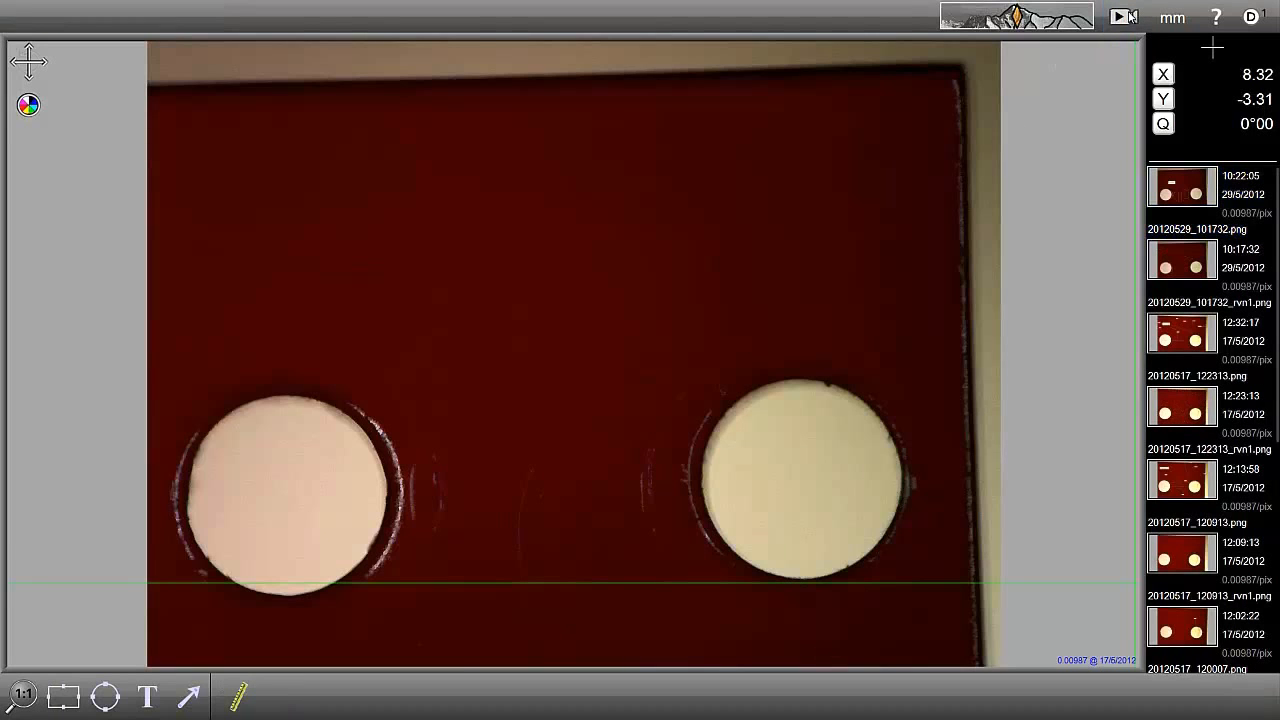
- Capture a fresh unannotated snapshot, 20120529_102207.png
left_click(1181, 185)
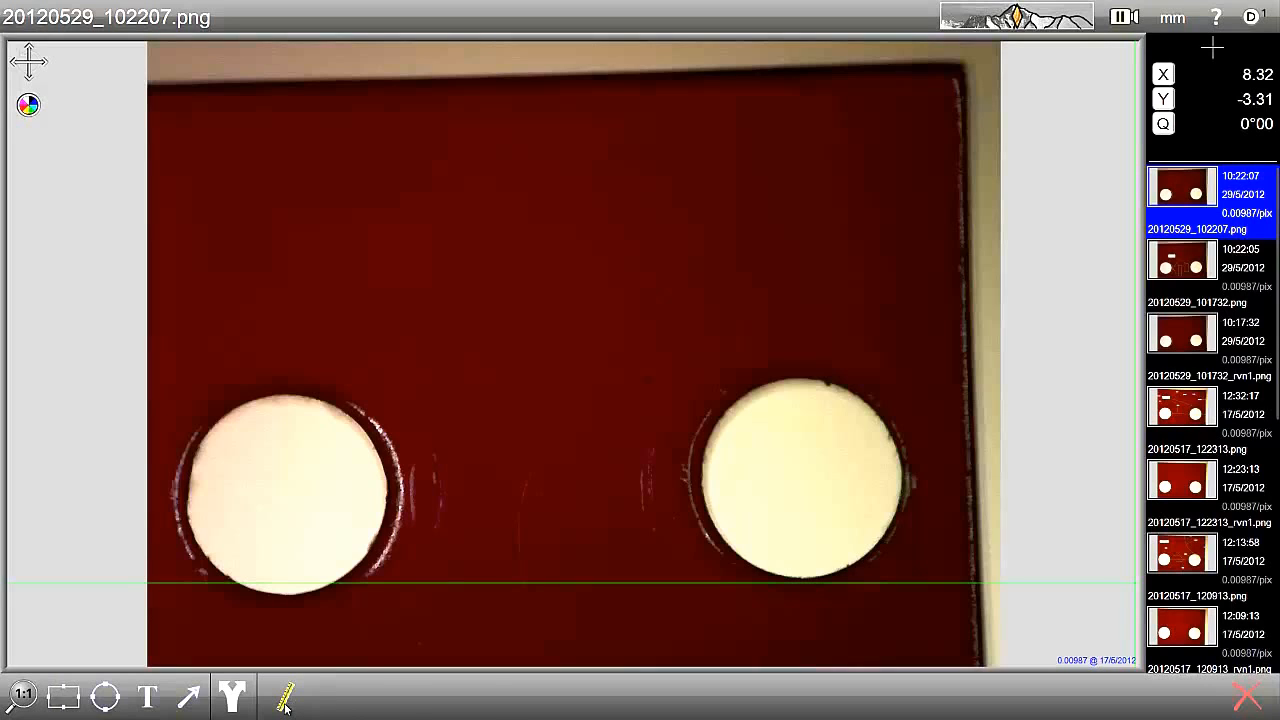
- Fit an edge line to the block's top edge (about 1°35′) with its label below
left_click(284, 697)
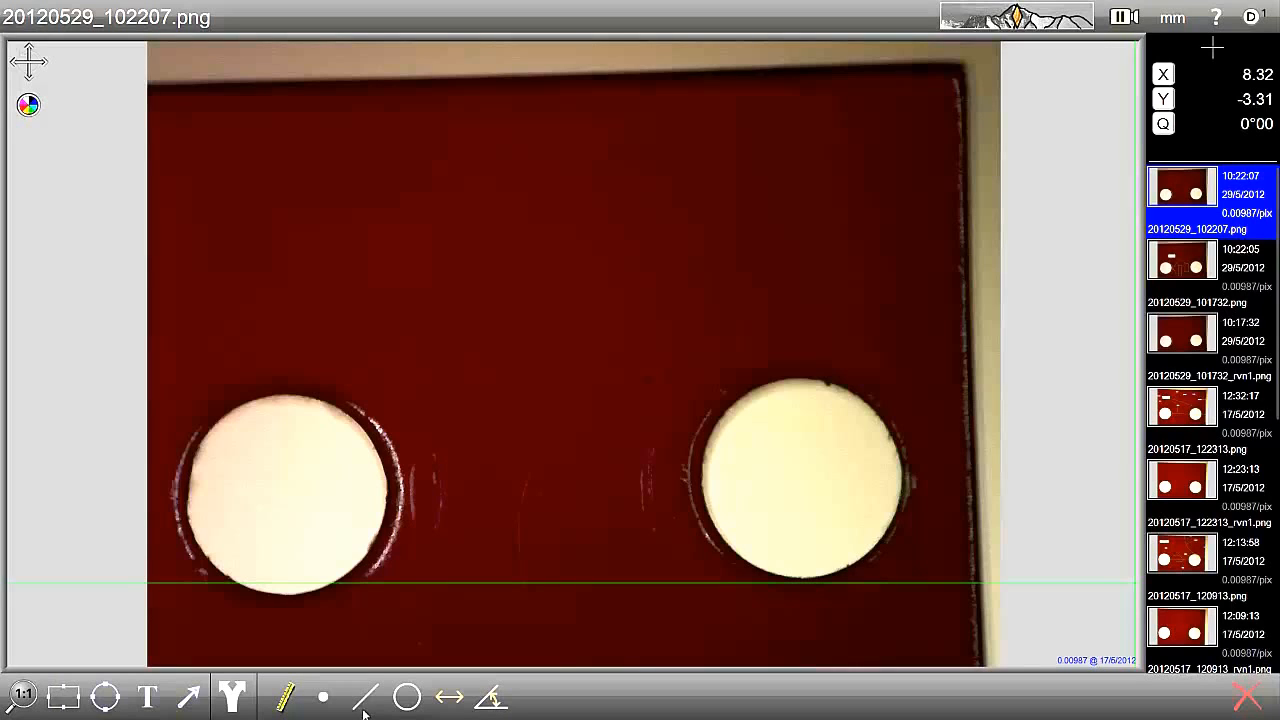
left_click(365, 697)
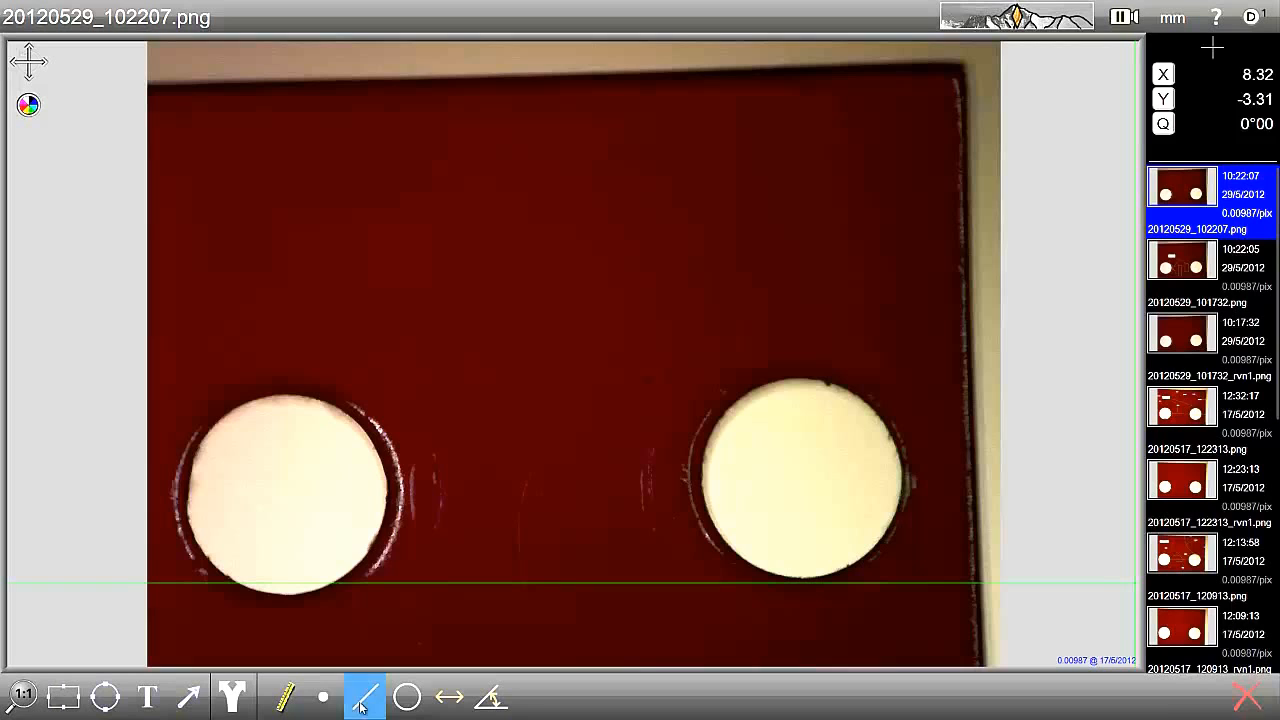
left_click(364, 697)
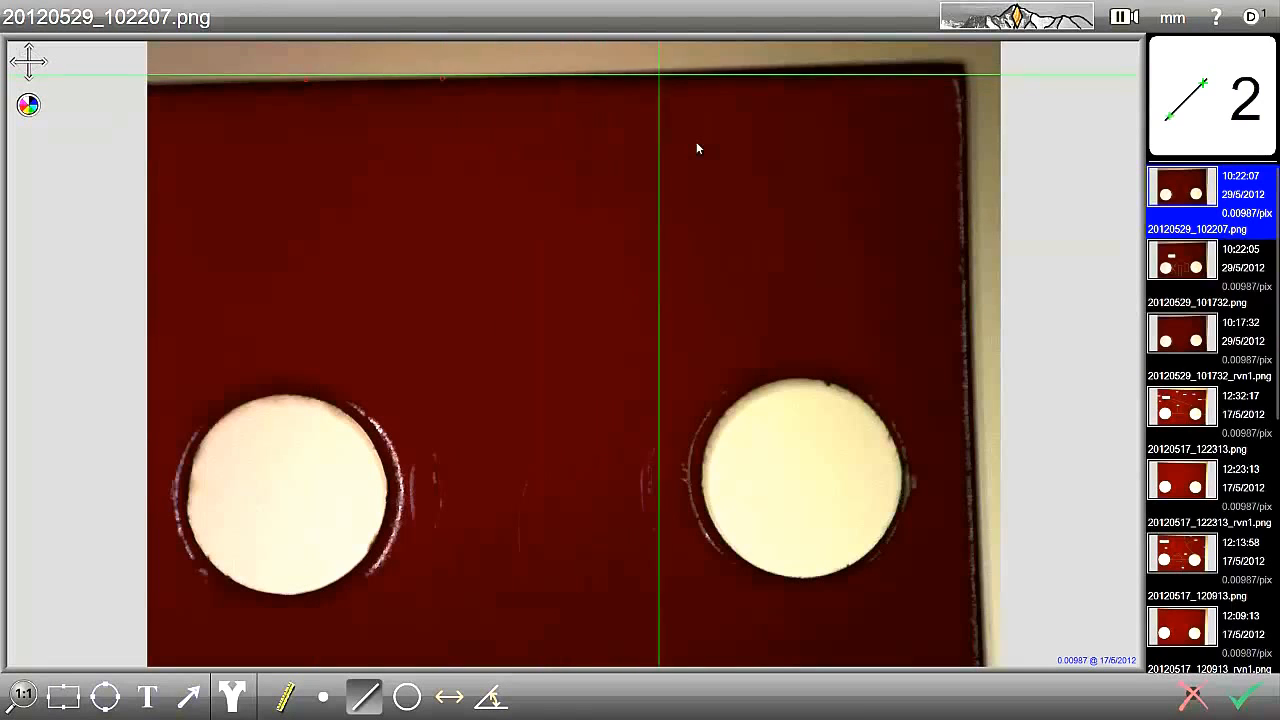
left_click(857, 139)
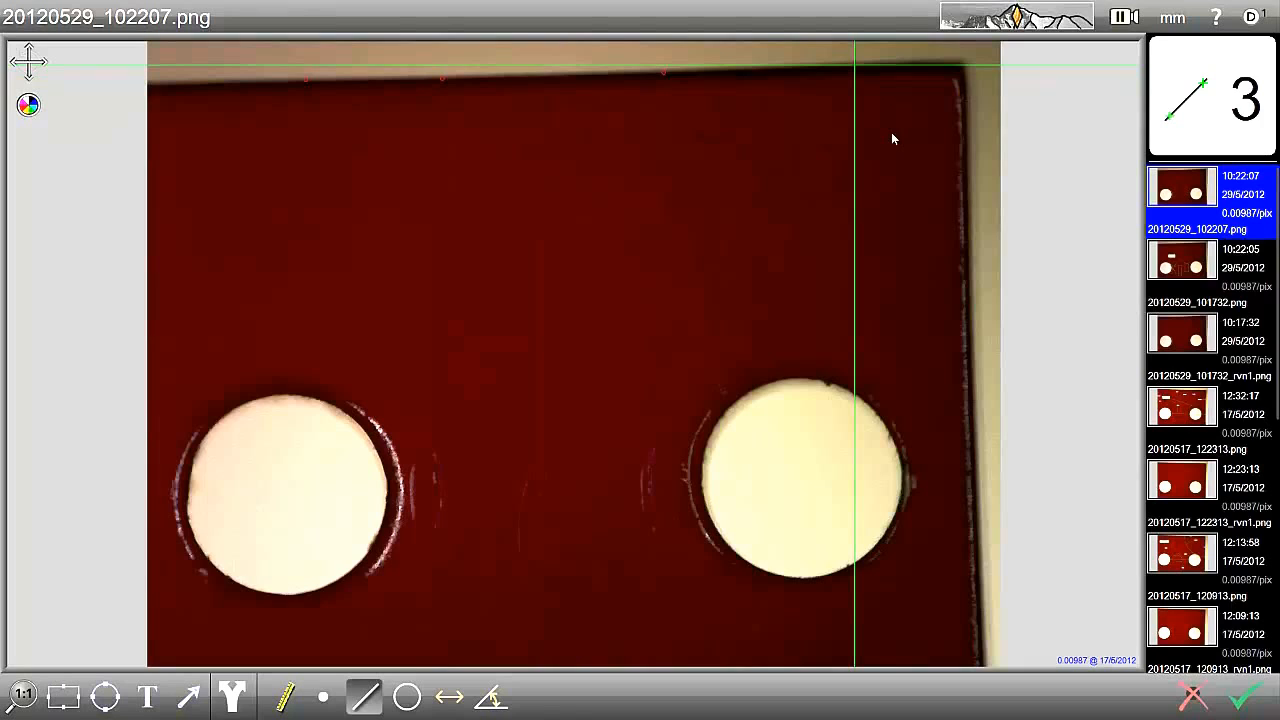
left_click(1248, 697)
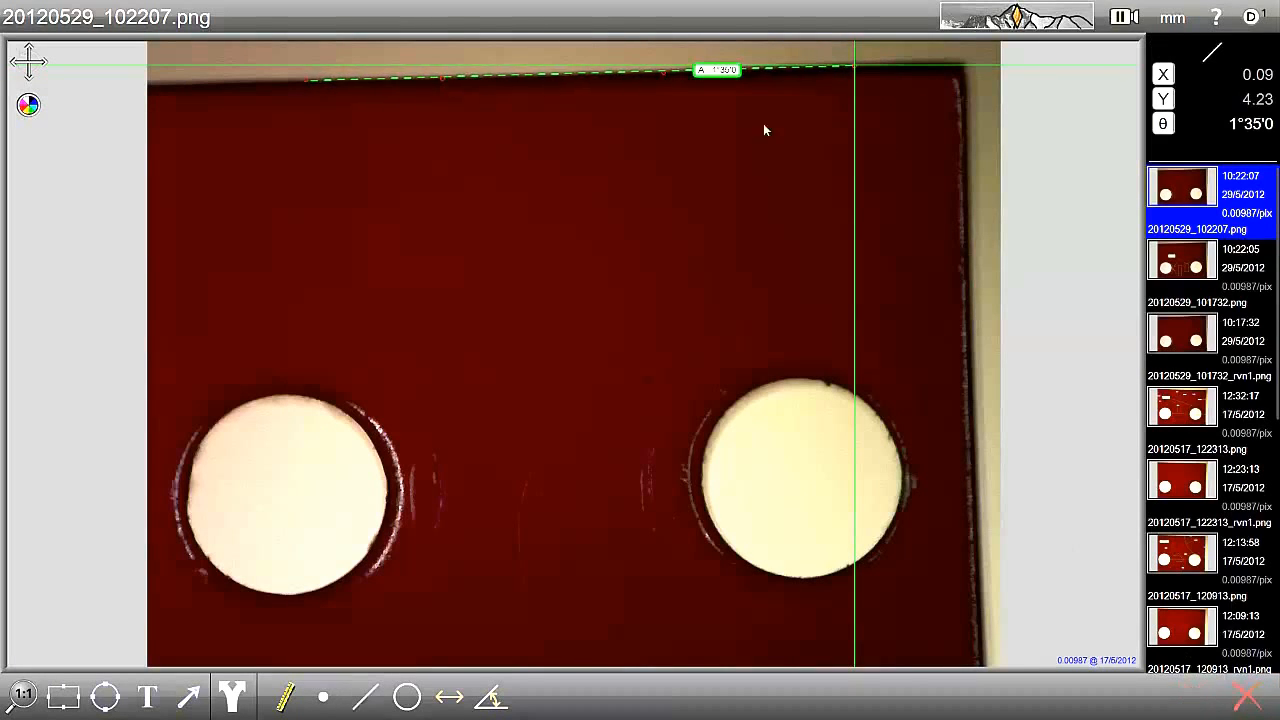
left_click_drag(717, 69, 687, 162)
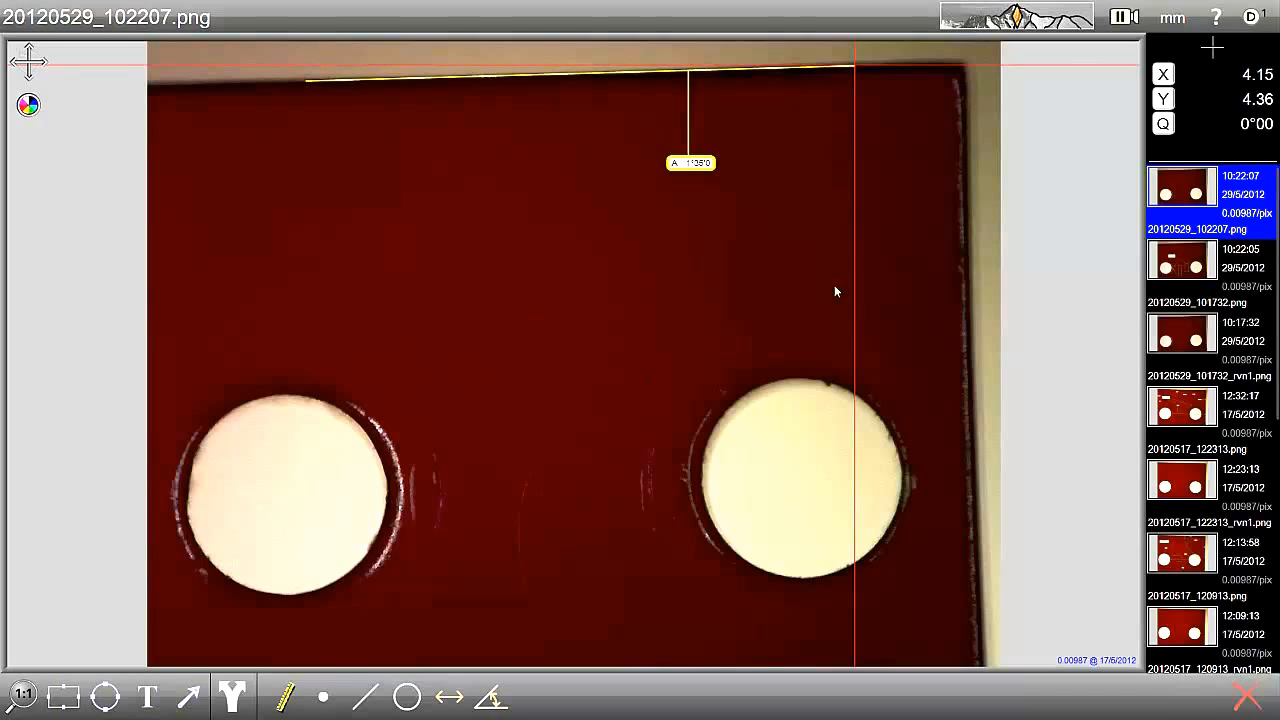
- Fit a right-edge line (about −89°18′) and measure the 89°07′ angle to the top edge
left_click(363, 697)
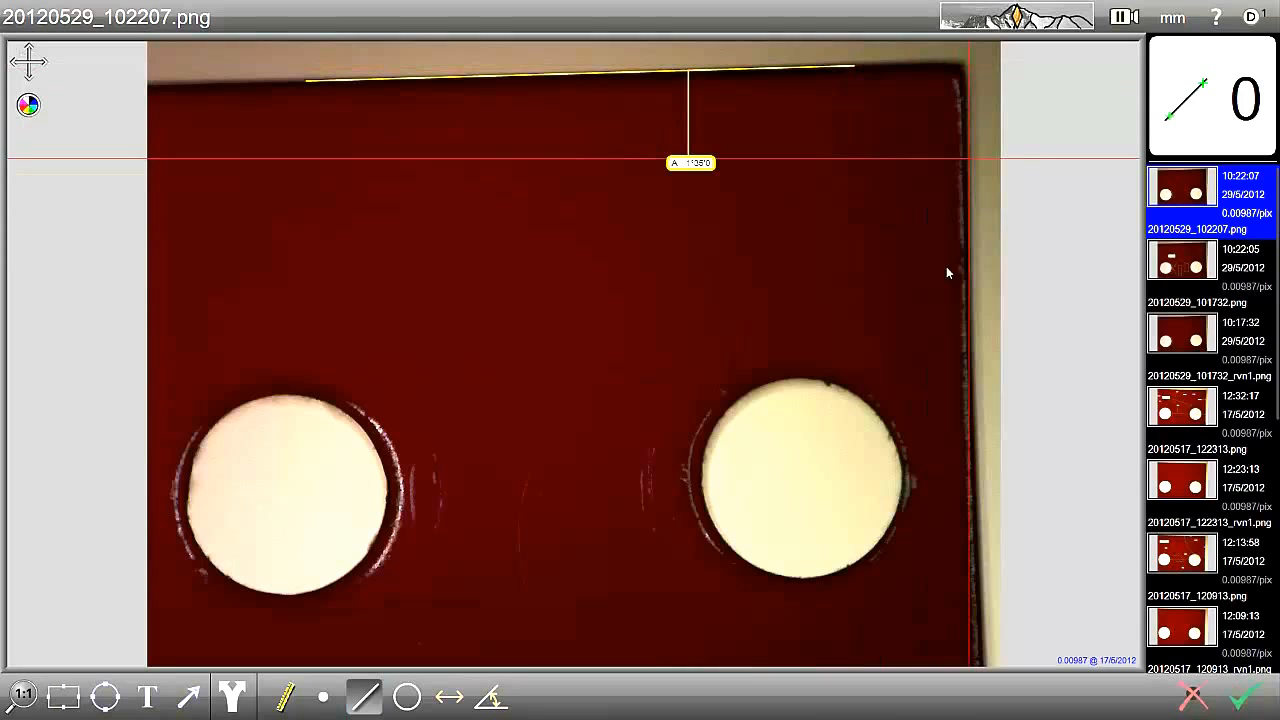
left_click(950, 435)
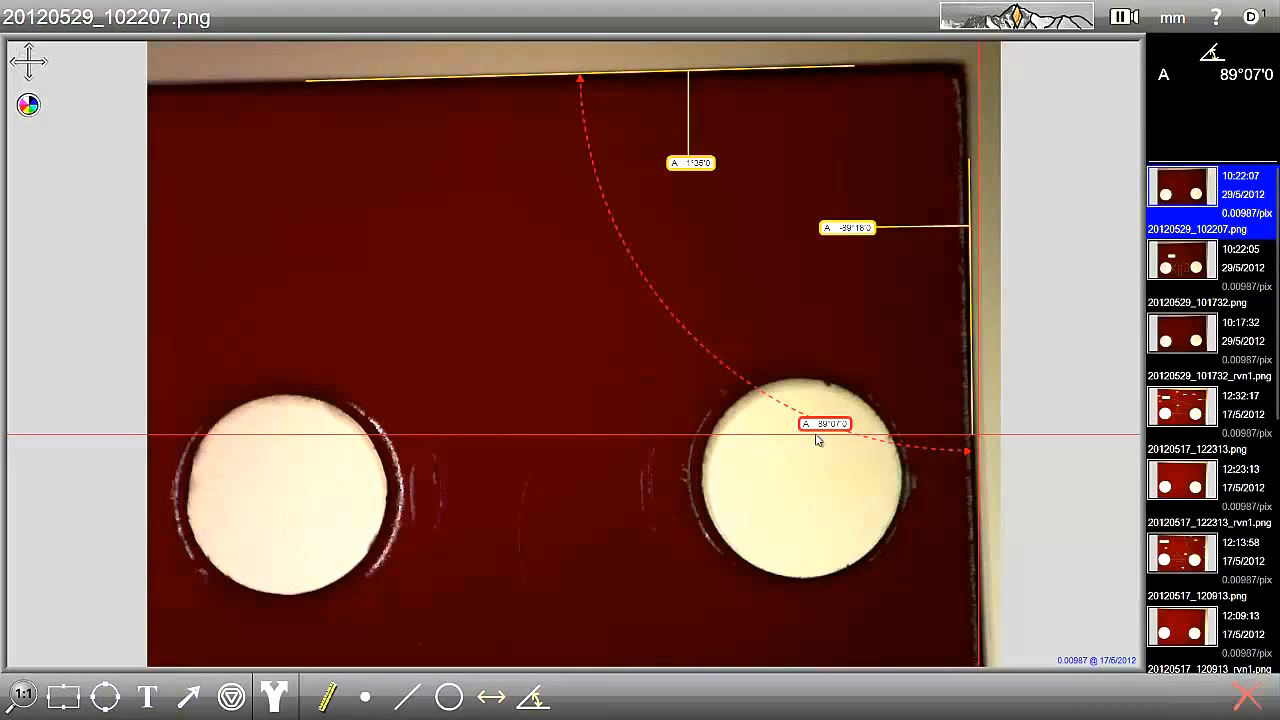
- Move the 89°07′ angle label inside the arc between the top and right edges
left_click_drag(825, 423, 768, 227)
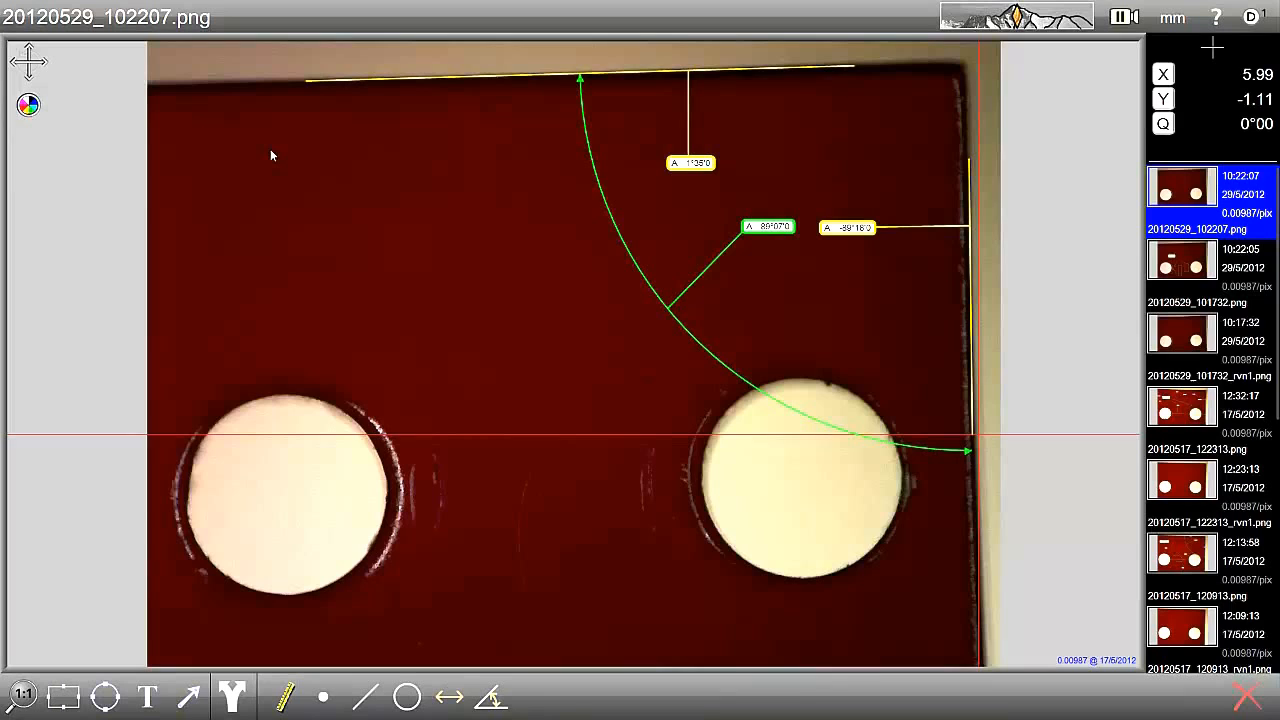
mouse_move(410, 621)
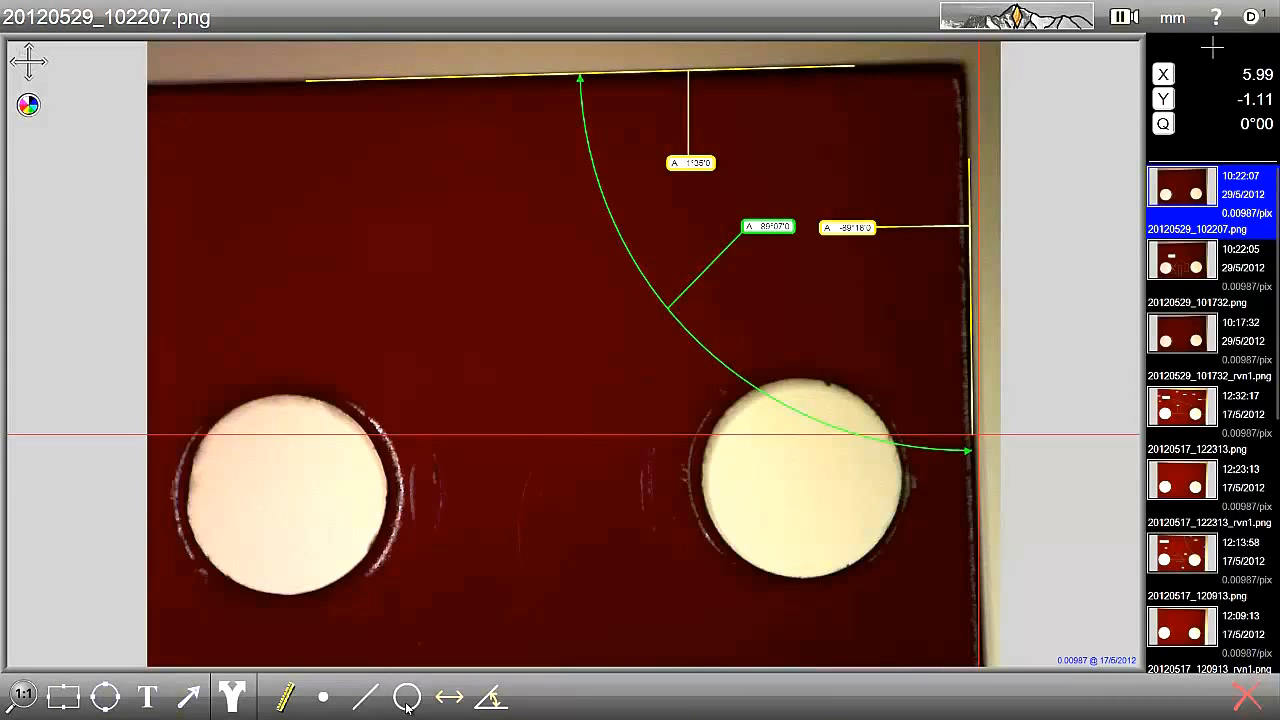
- Fit a circle to the left hole, labelled X −4.23, Y −1.99, diameter 2.97 mm
left_click(405, 697)
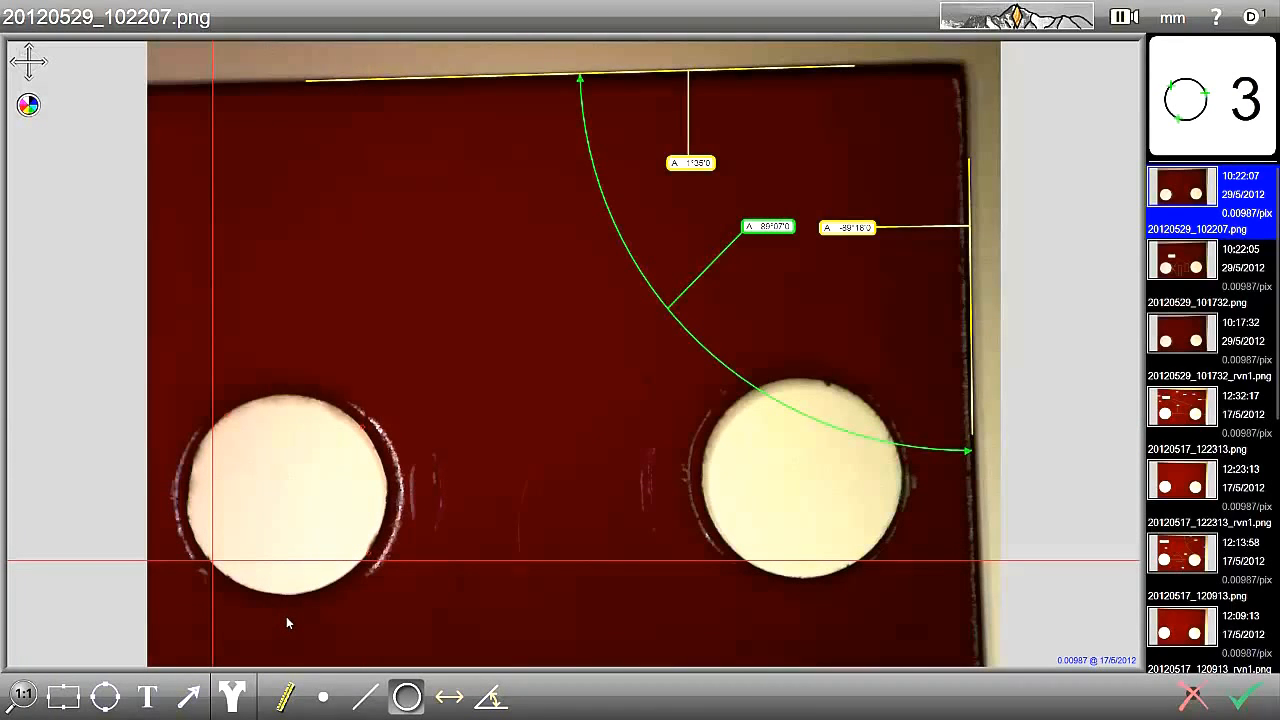
left_click(1243, 697)
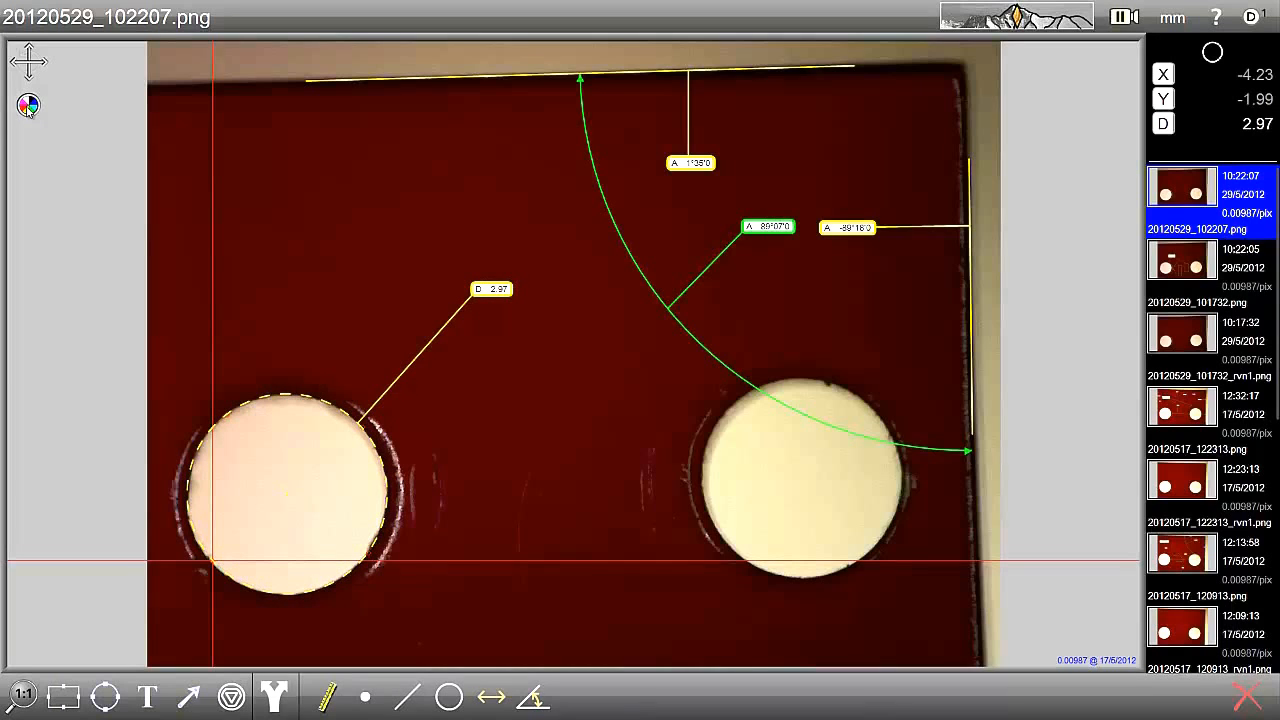
left_click(491, 289)
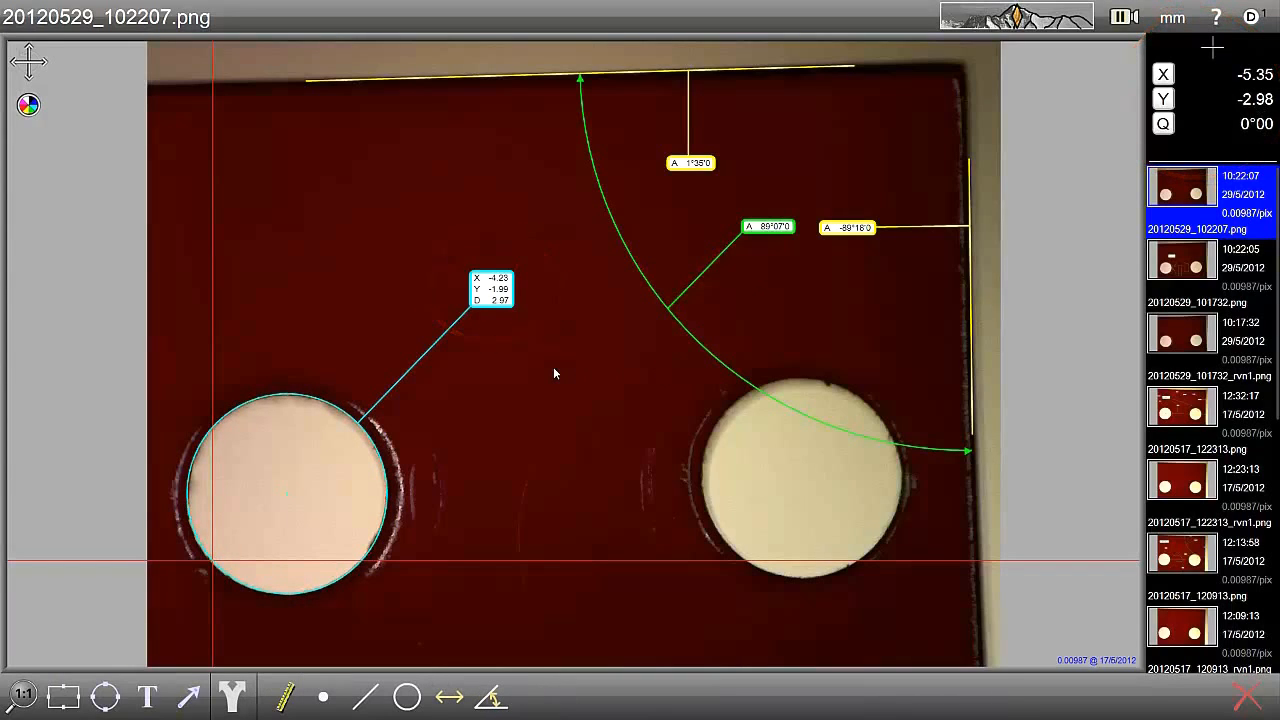
mouse_move(473, 655)
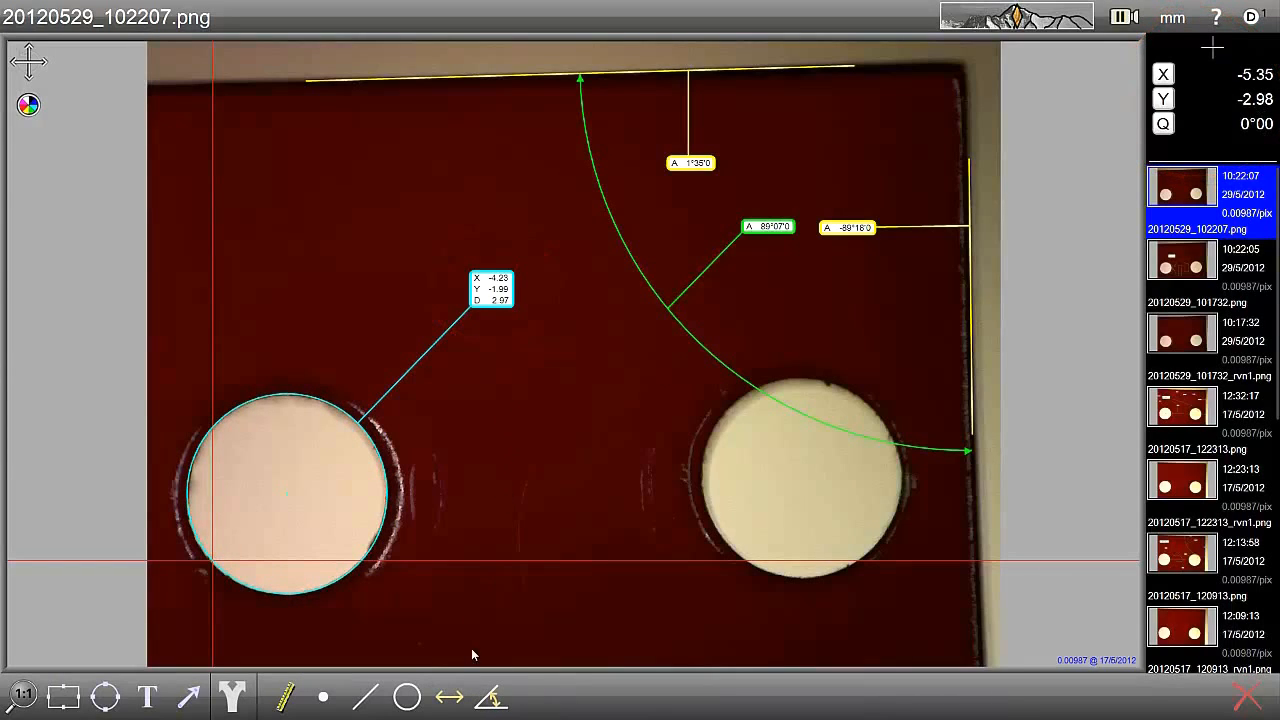
left_click(448, 697)
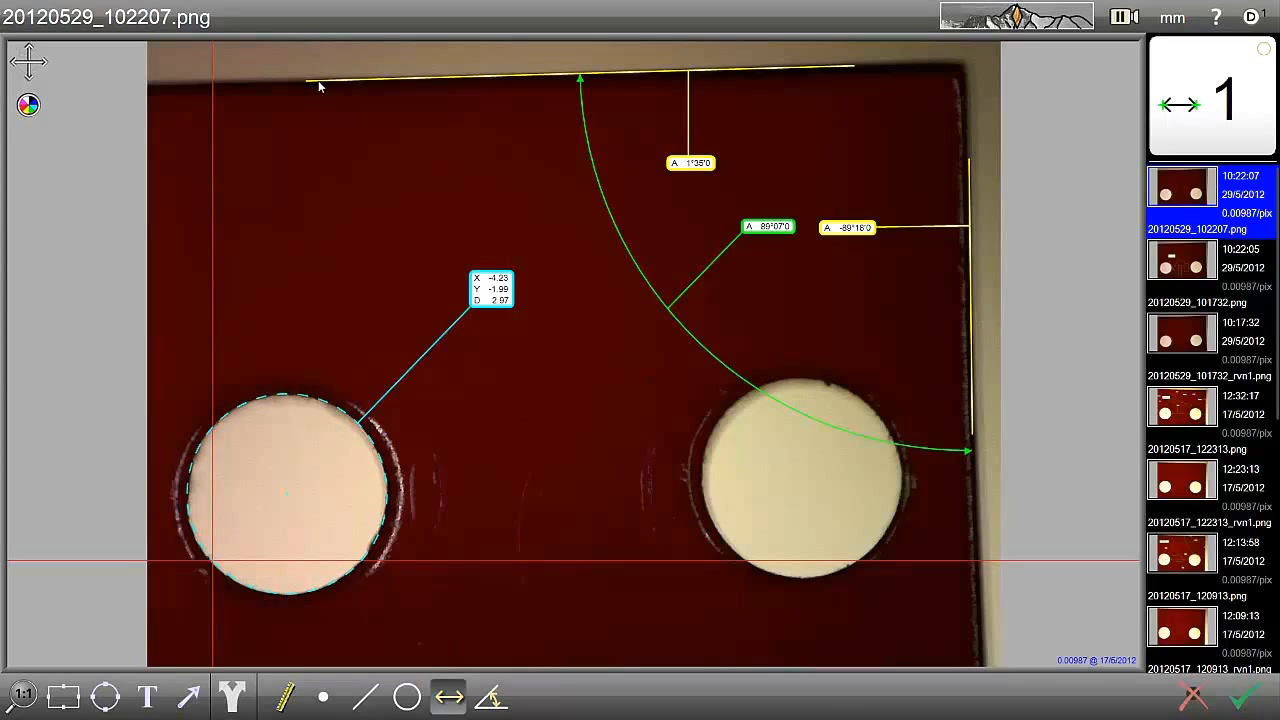
- Measure the 4.62 mm distance from the top edge line down to the left hole
left_click(1243, 696)
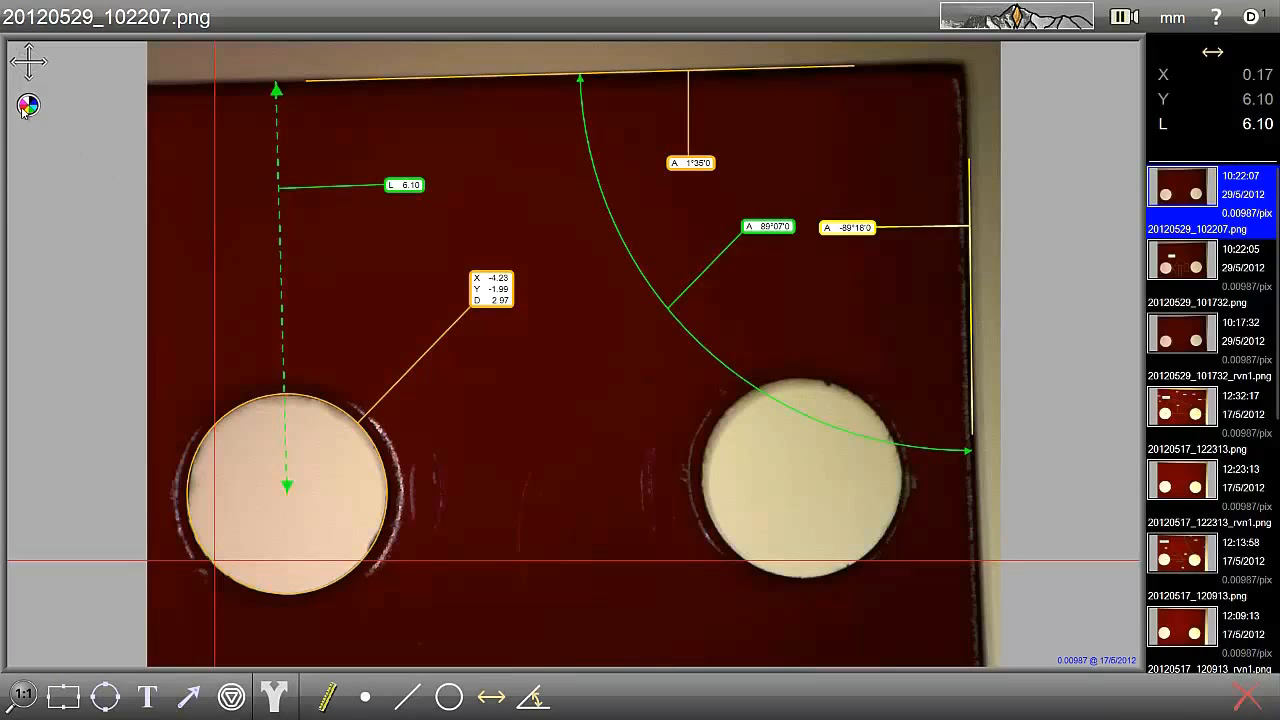
mouse_move(393, 214)
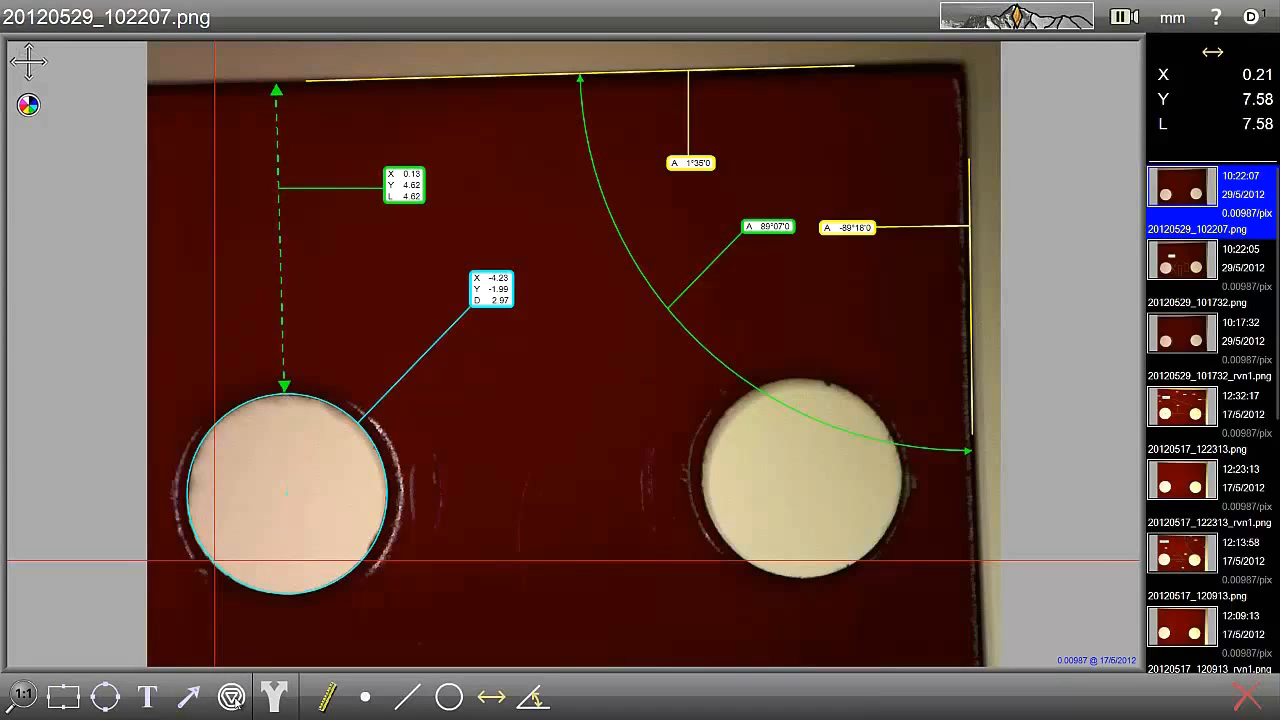
left_click_drag(285, 385, 287, 588)
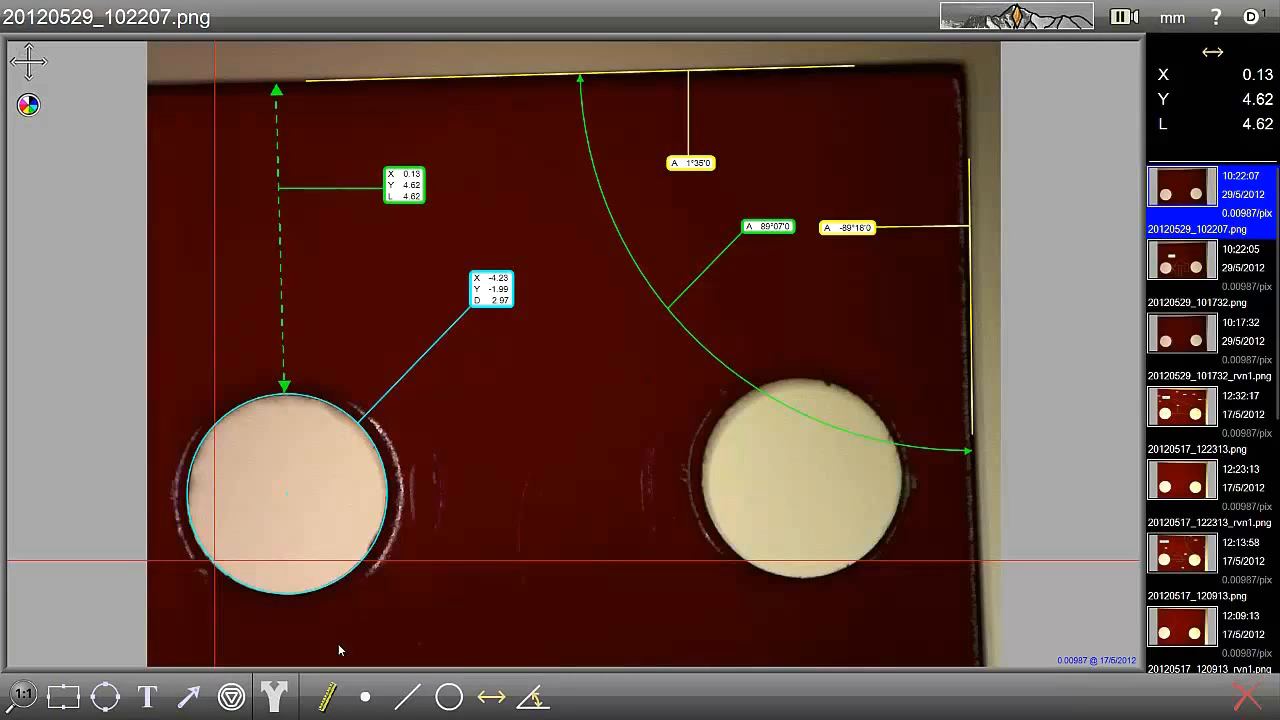
mouse_move(517, 478)
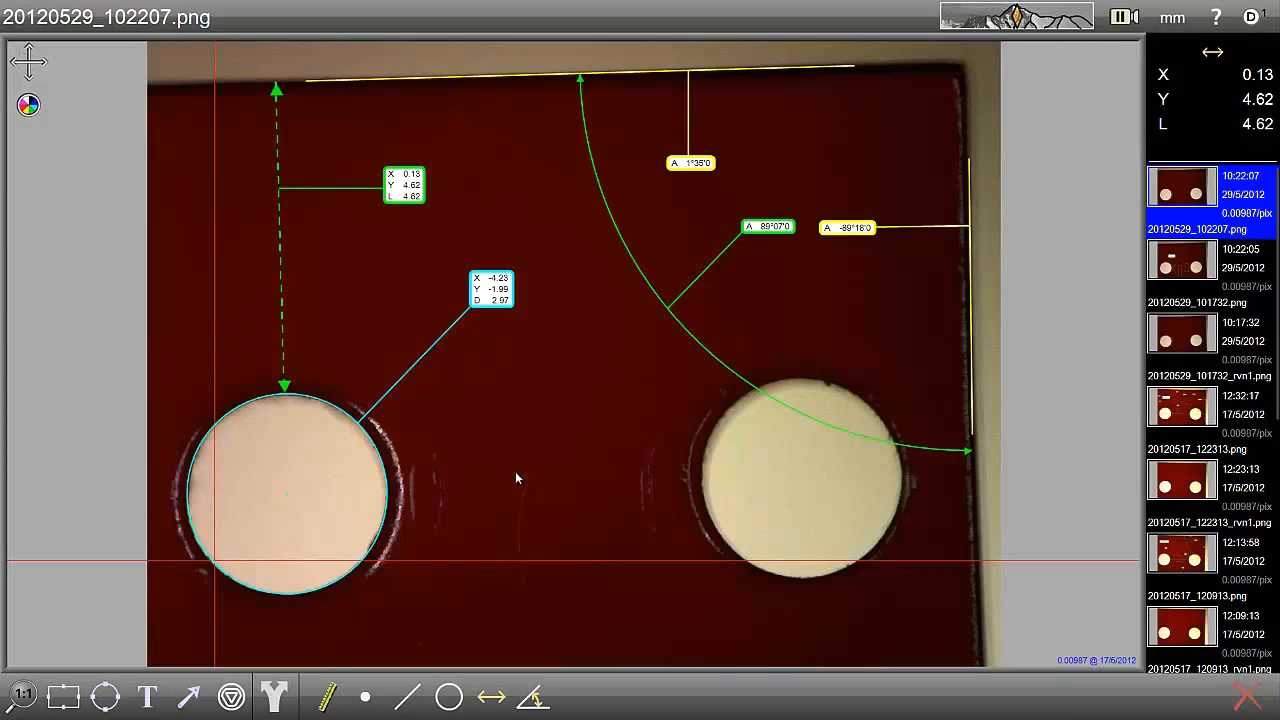
mouse_move(160, 59)
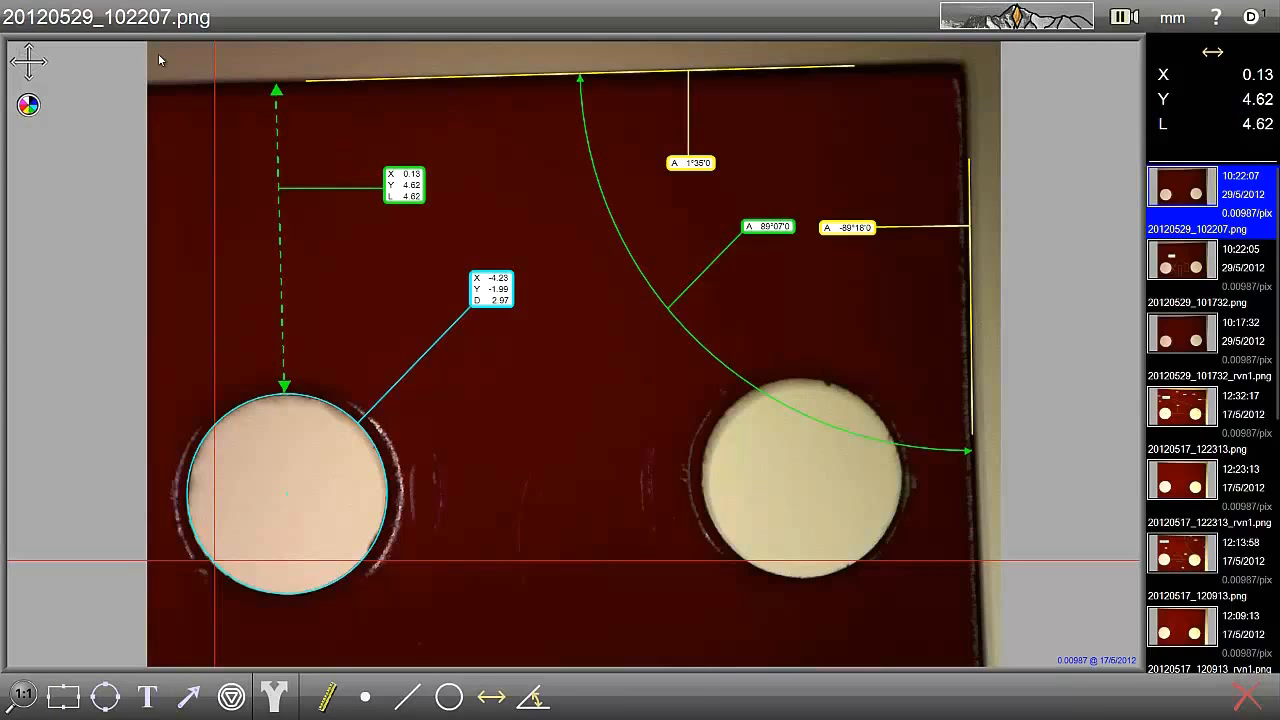
left_click(110, 17)
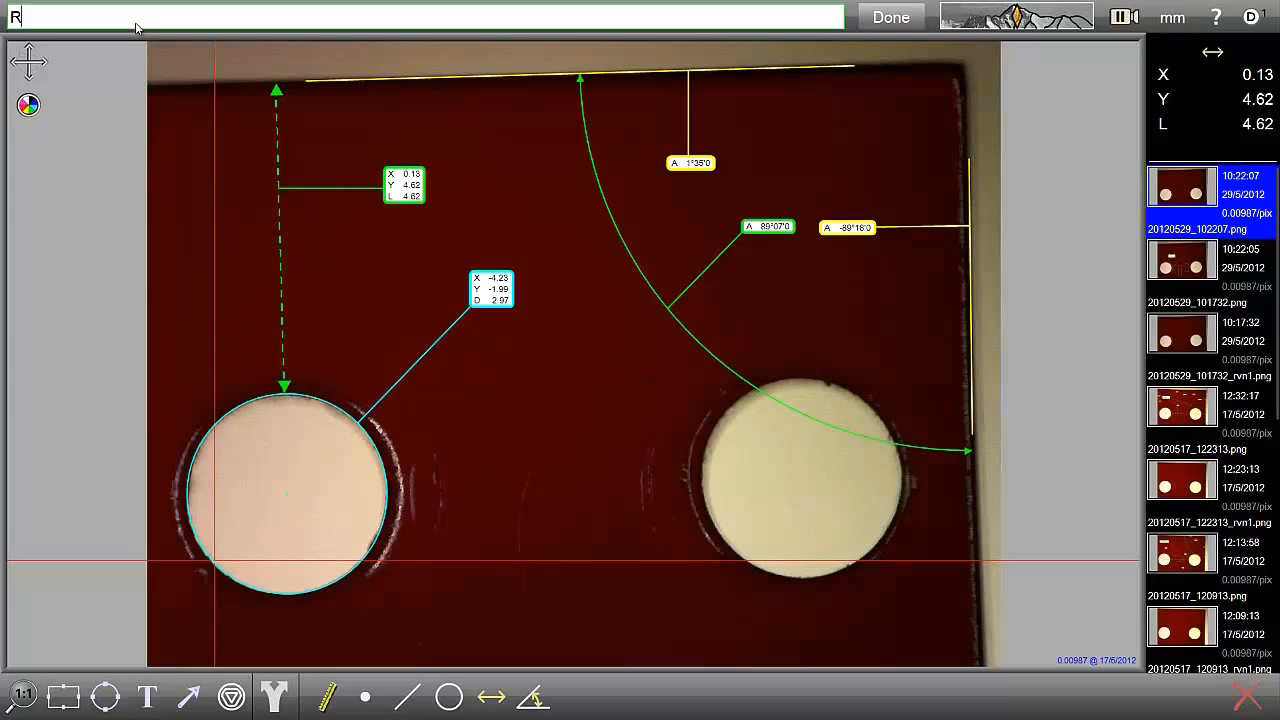
- Enter 'Red Block' as the new image name and confirm it with Done
type("Red Blo")
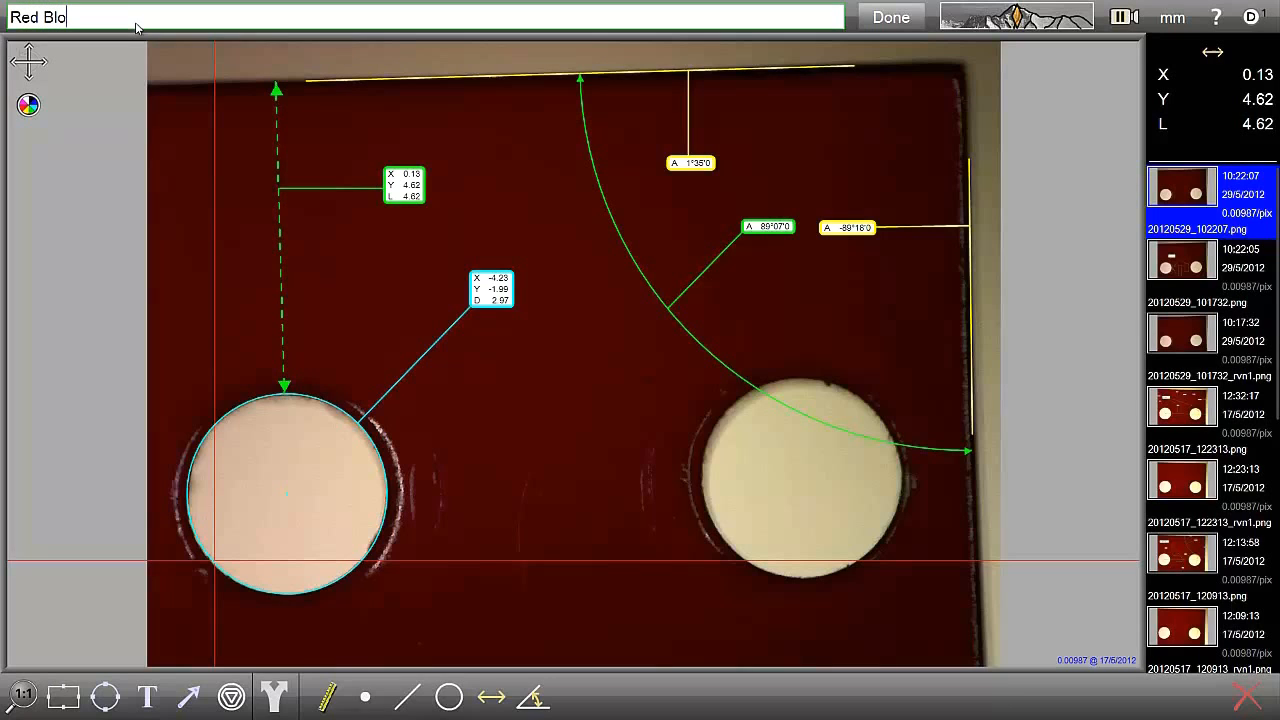
type("ck")
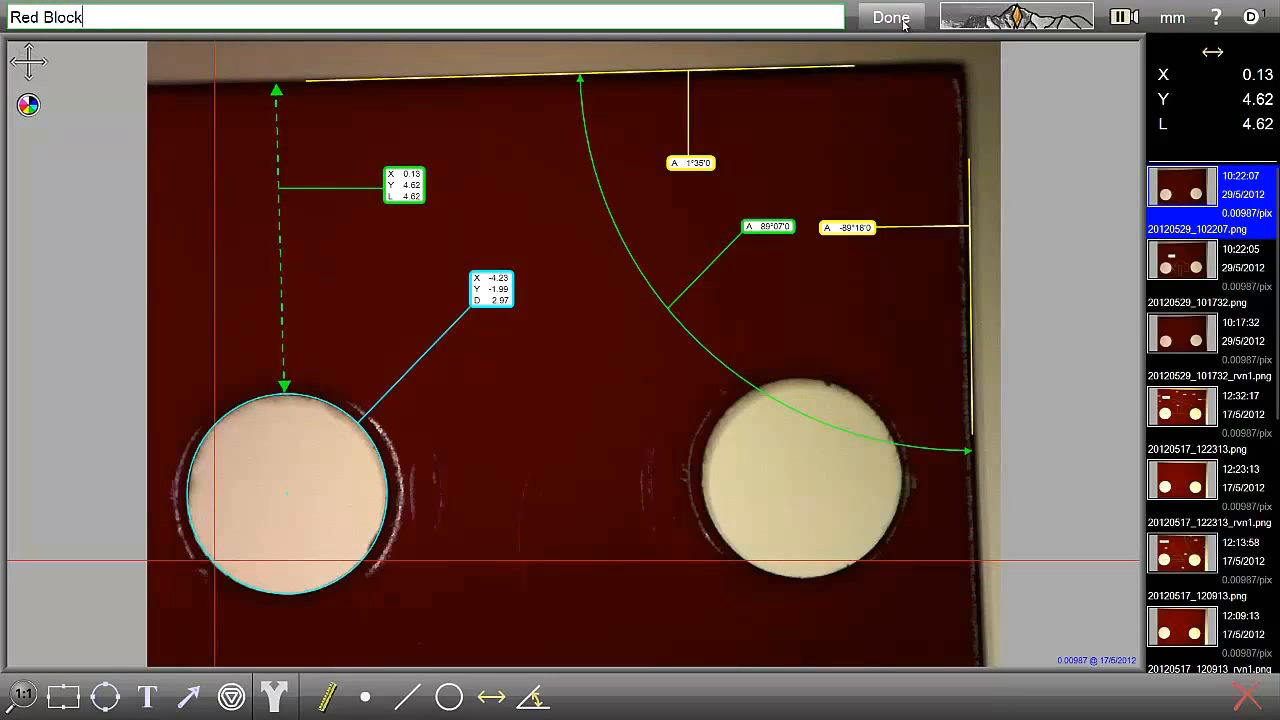
left_click(889, 17)
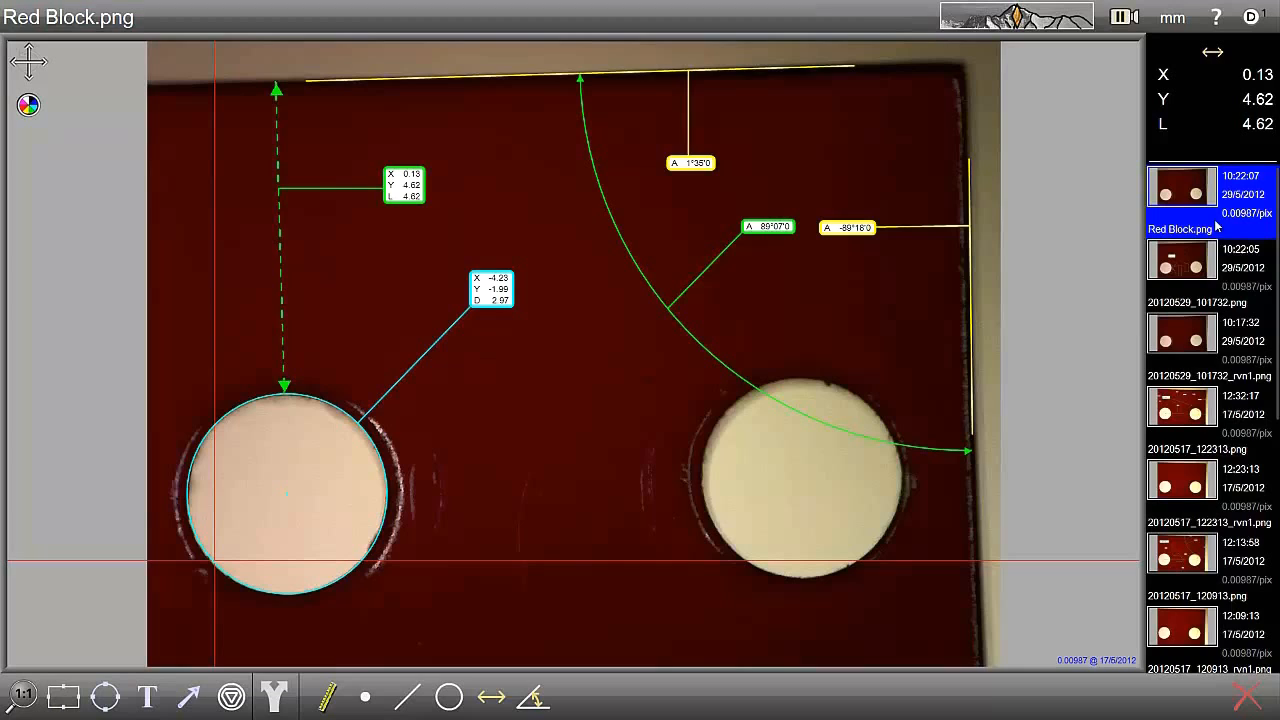
mouse_move(1234, 228)
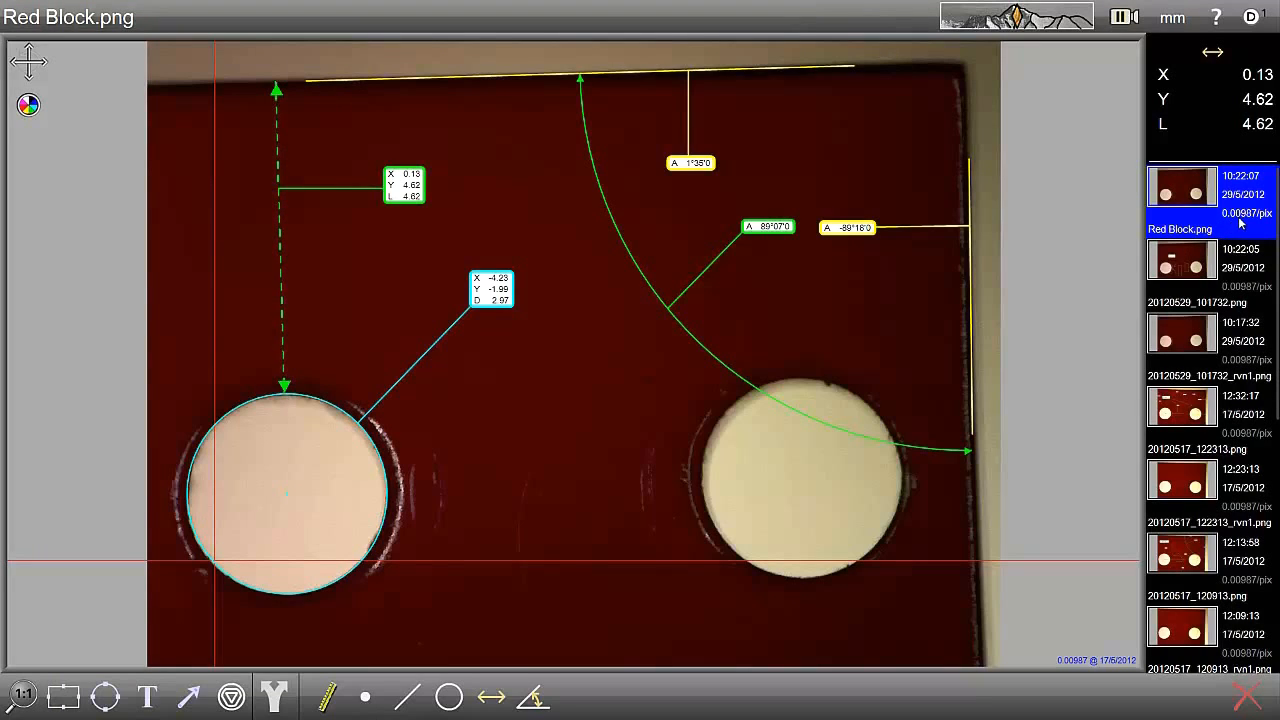
mouse_move(787, 238)
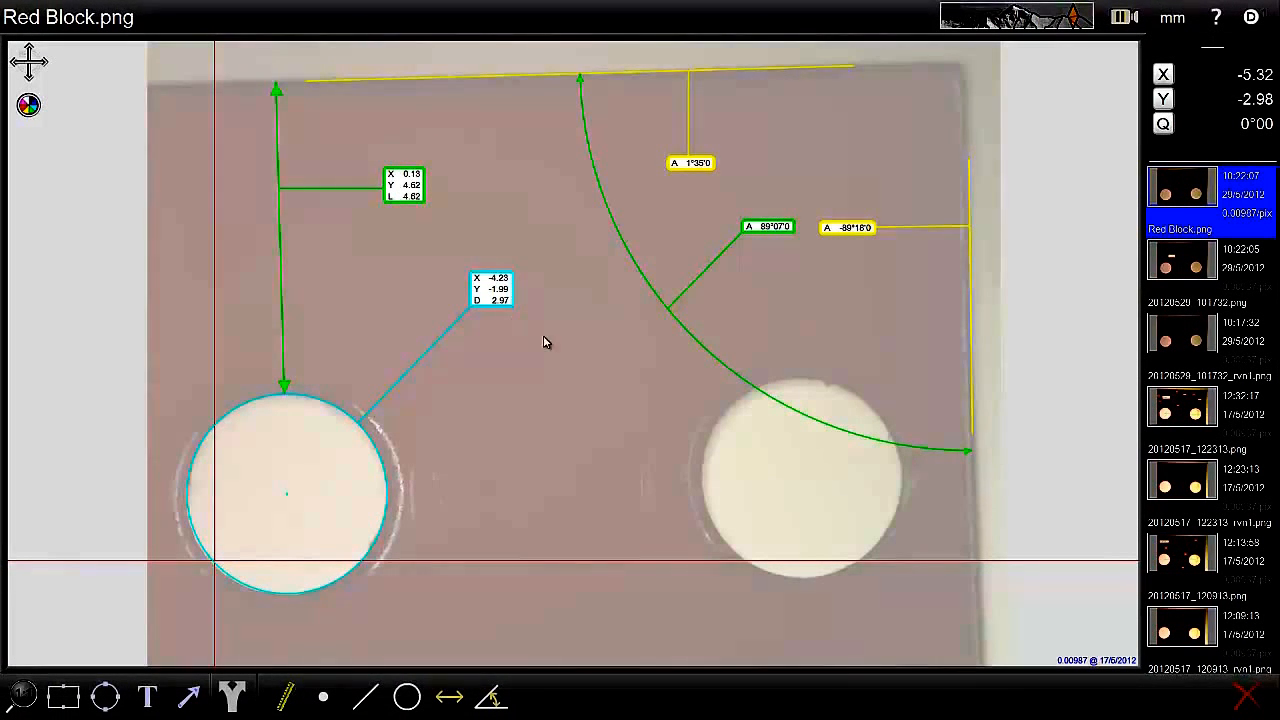
mouse_move(430, 452)
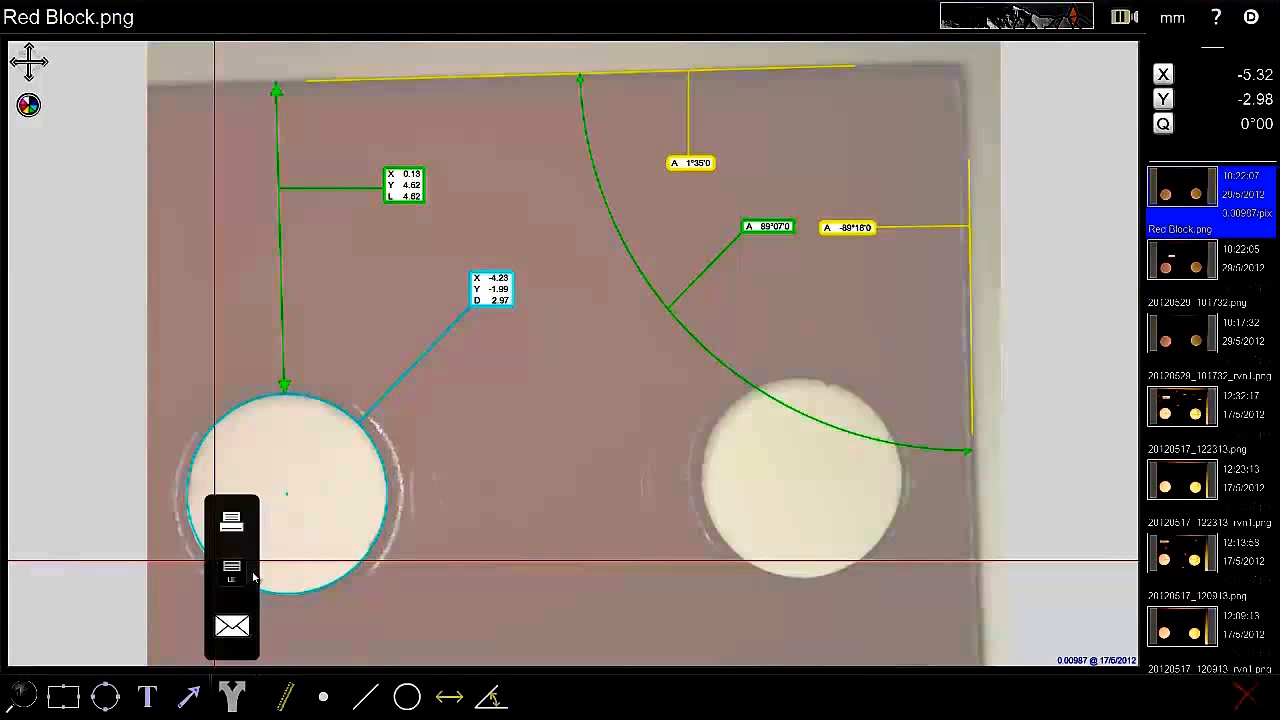
mouse_move(238, 645)
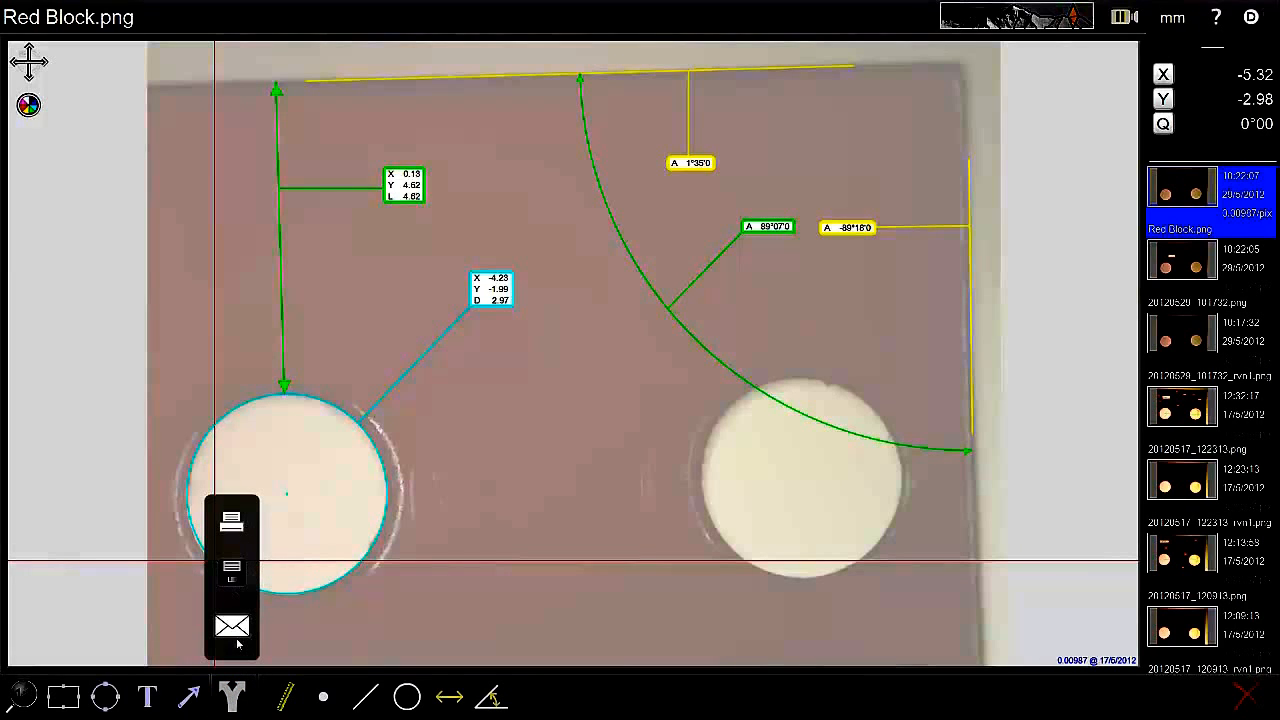
mouse_move(70, 401)
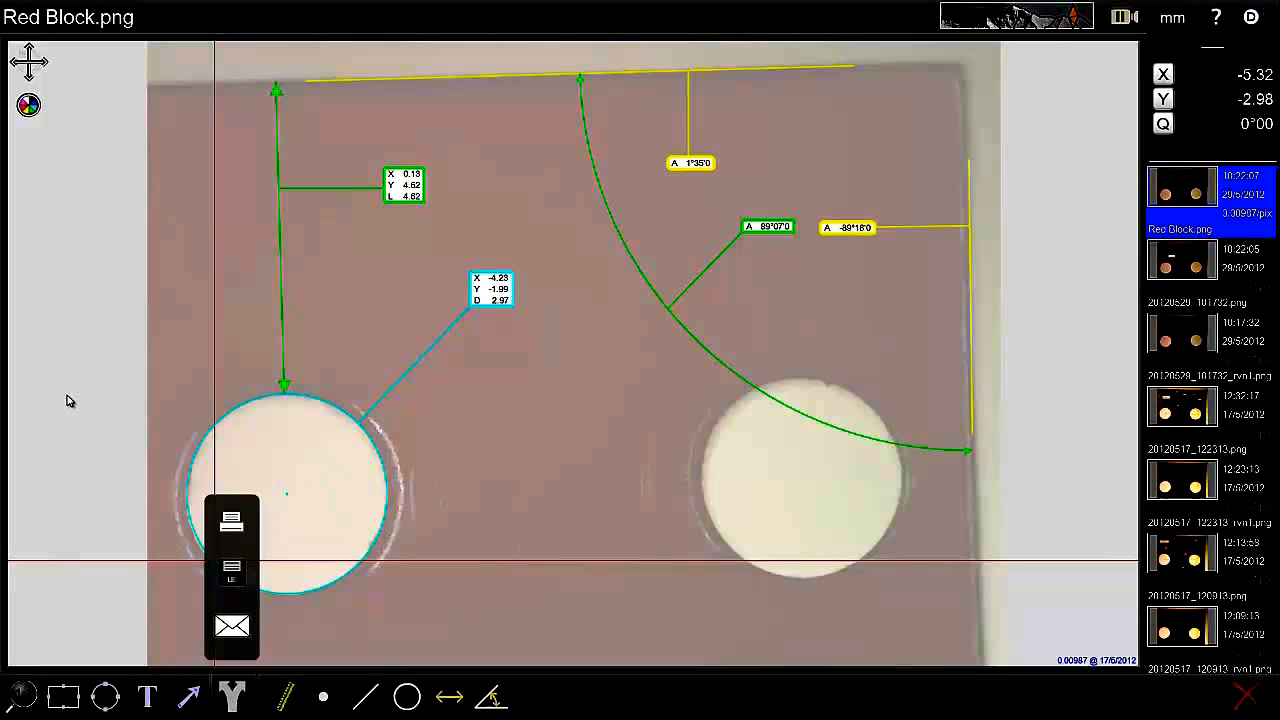